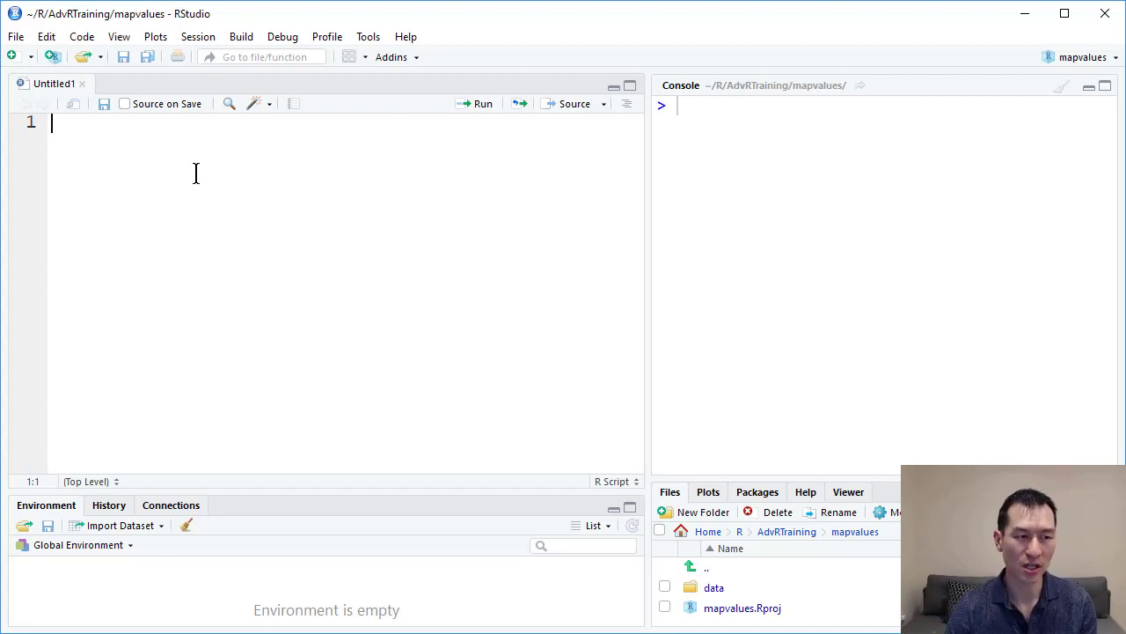
Load the tidyverse library in a new script.
type("library(")
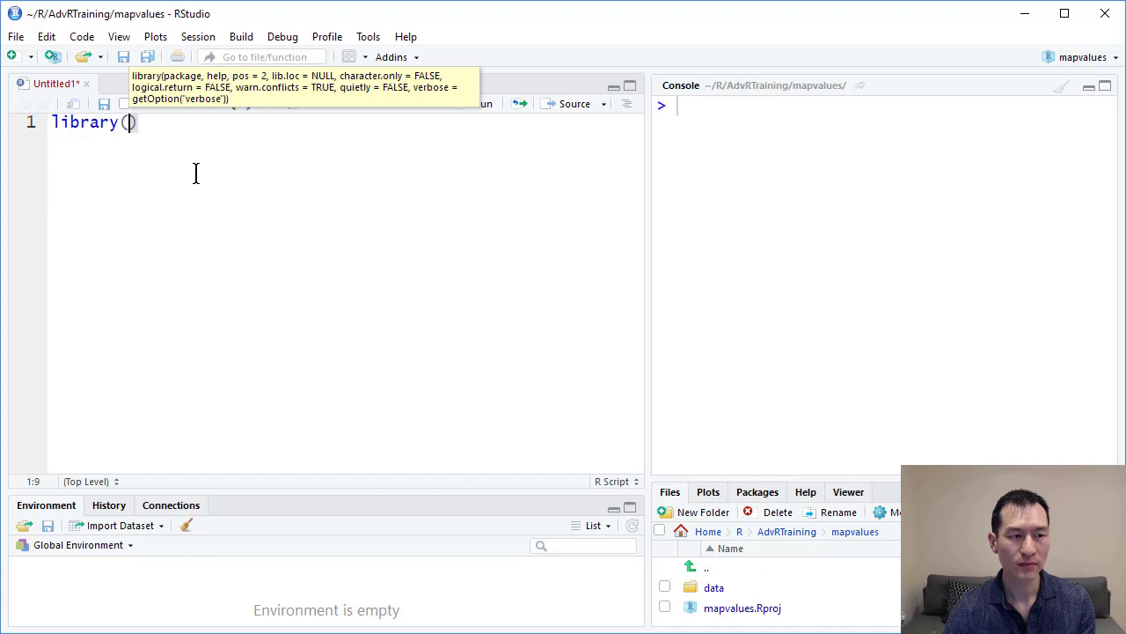
type("tidyverse")
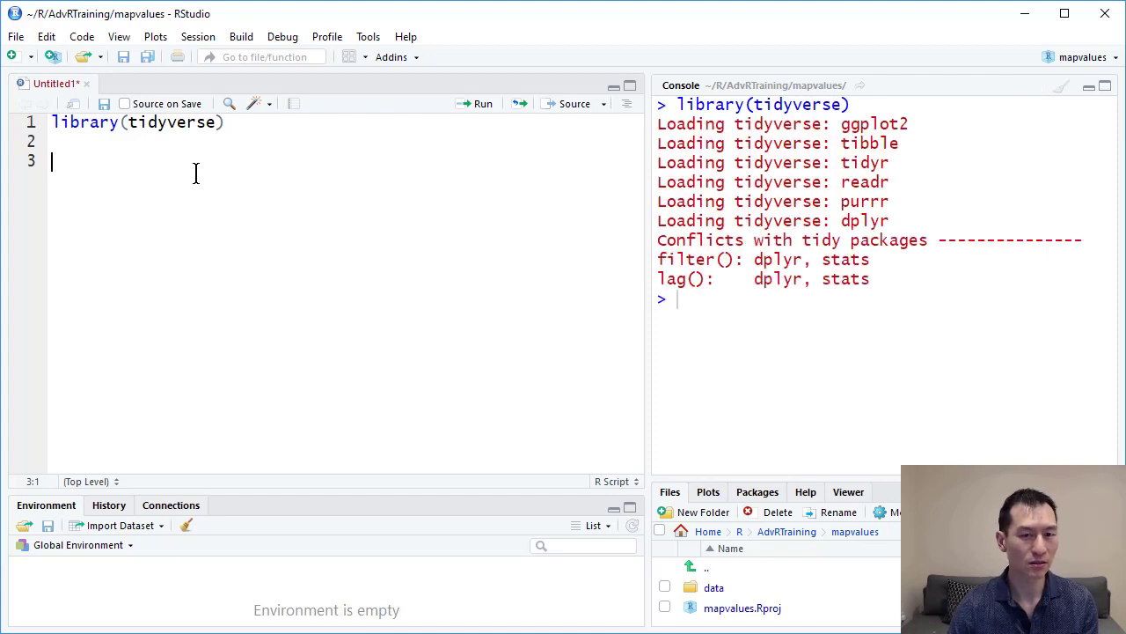
Read data/Top10Departments.csv into dt and print the 10-row table.
type("dt <-")
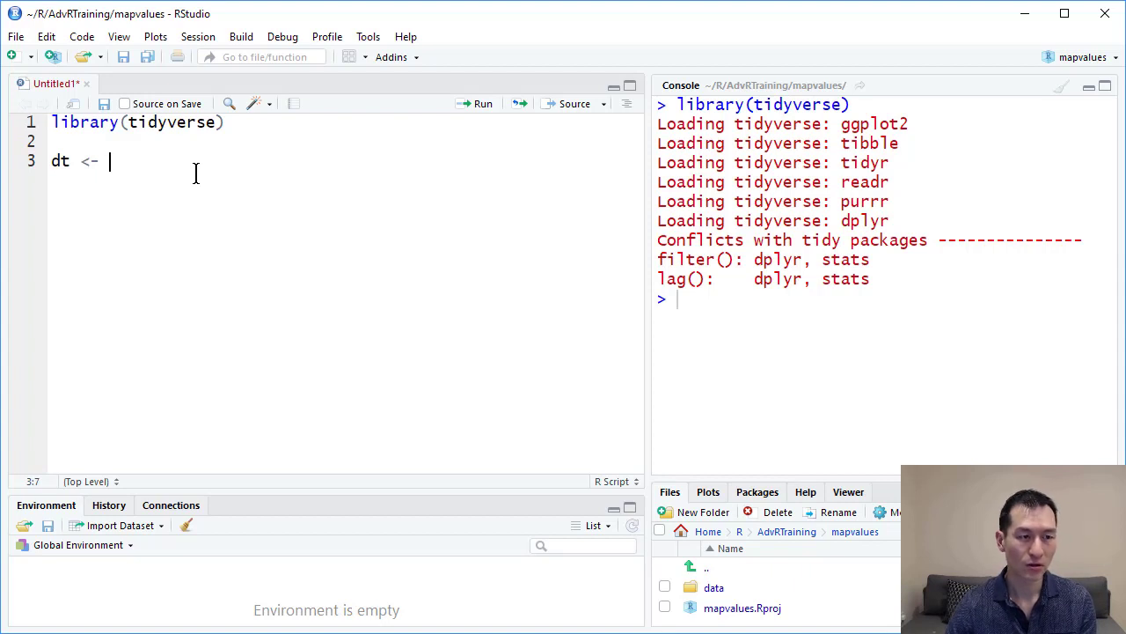
type("read_csv(")
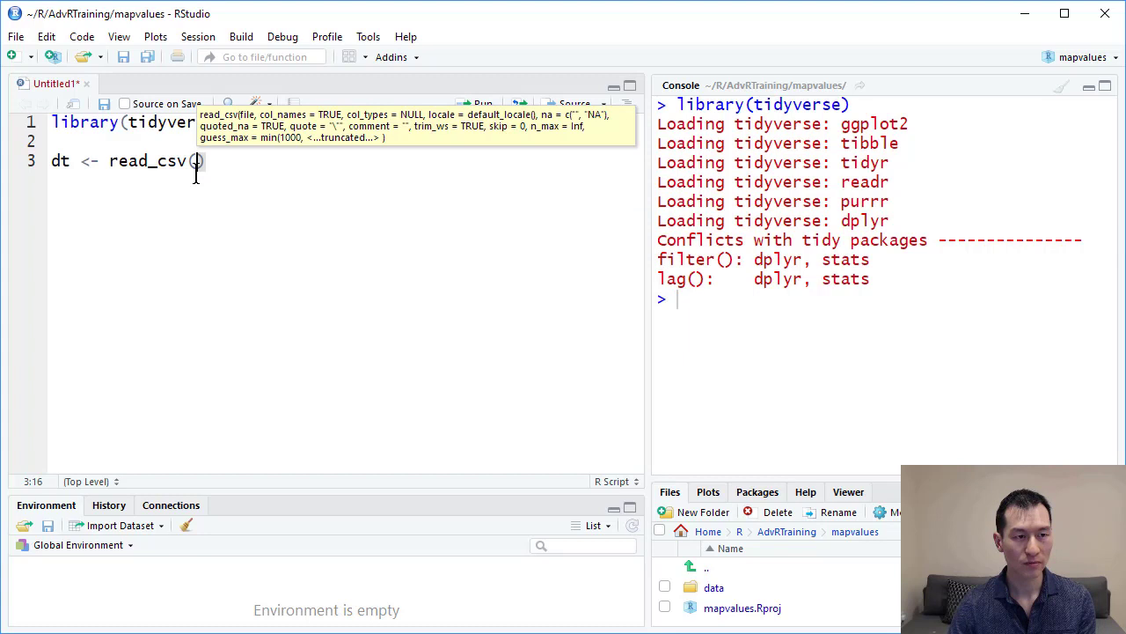
type("\"\"")
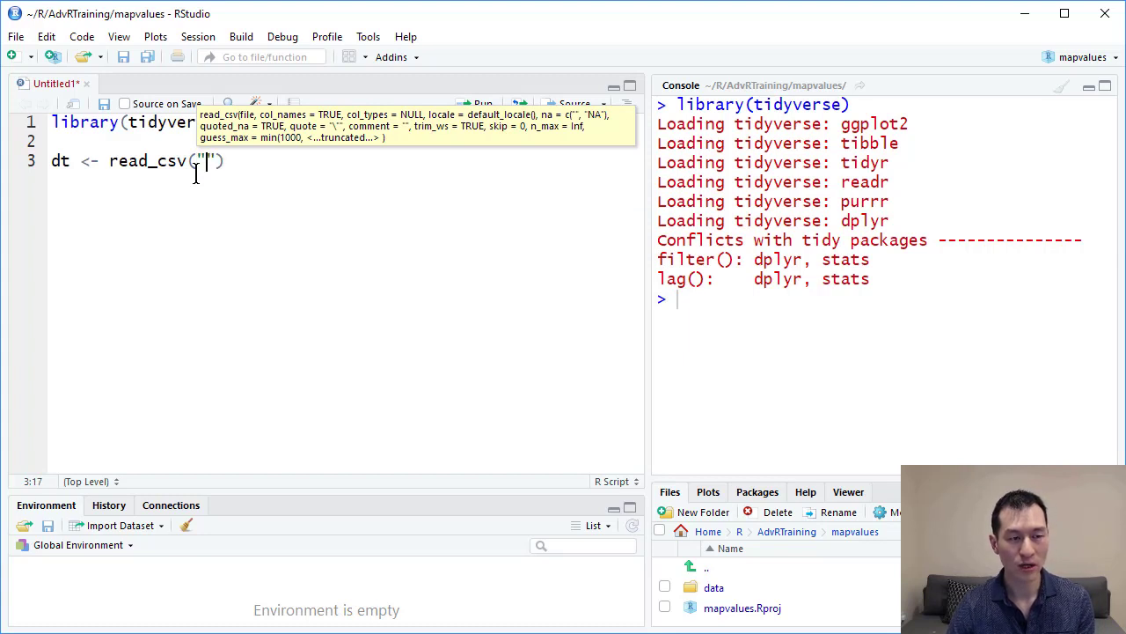
type("data")
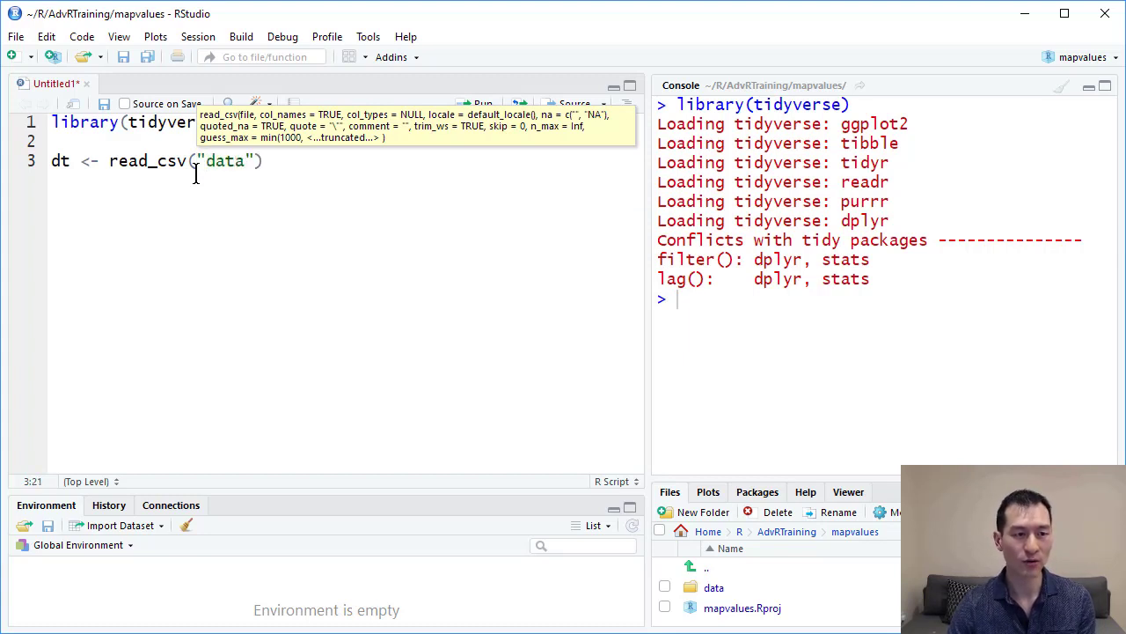
type("/Top10Departments.csv")
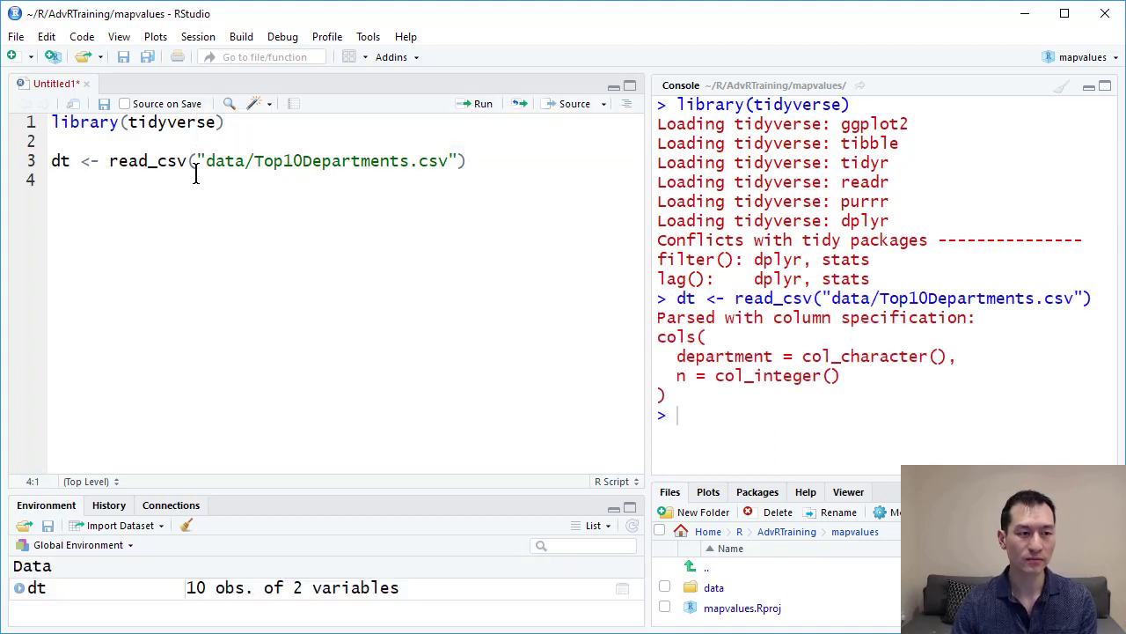
type("dt")
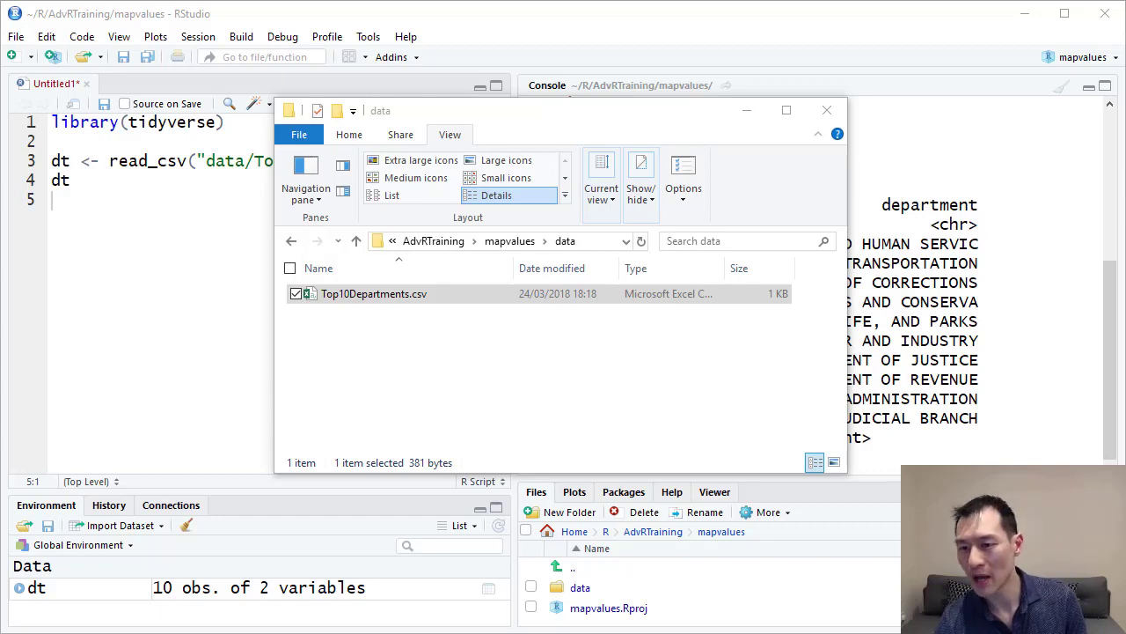
Open Top10Departments.csv in Excel and select the department header cell.
double_click(373, 292)
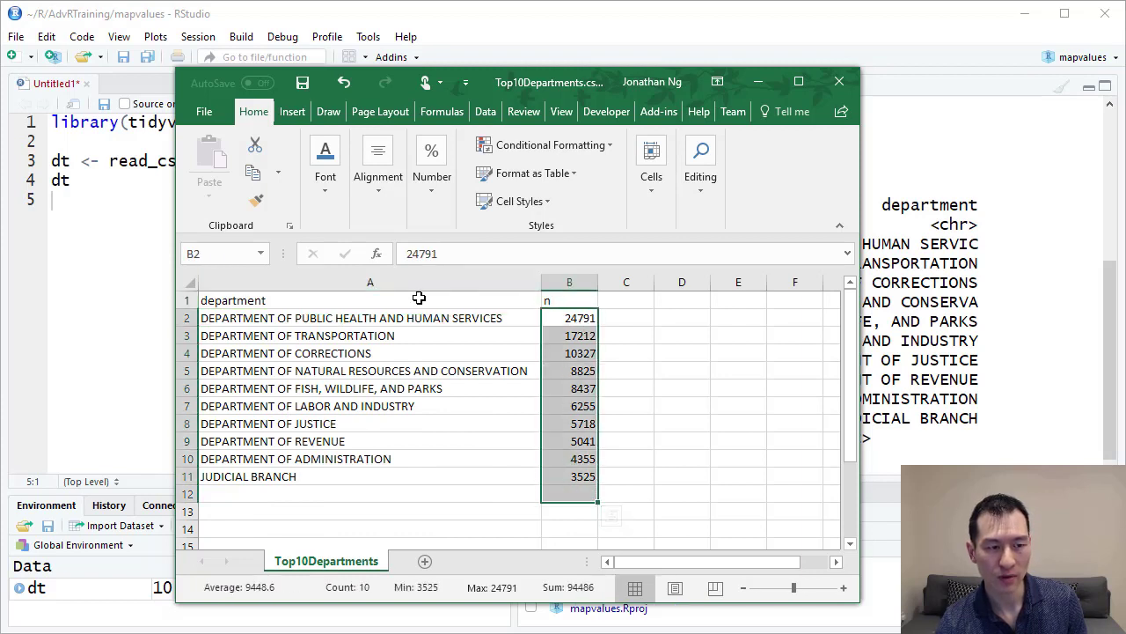
left_click(232, 299)
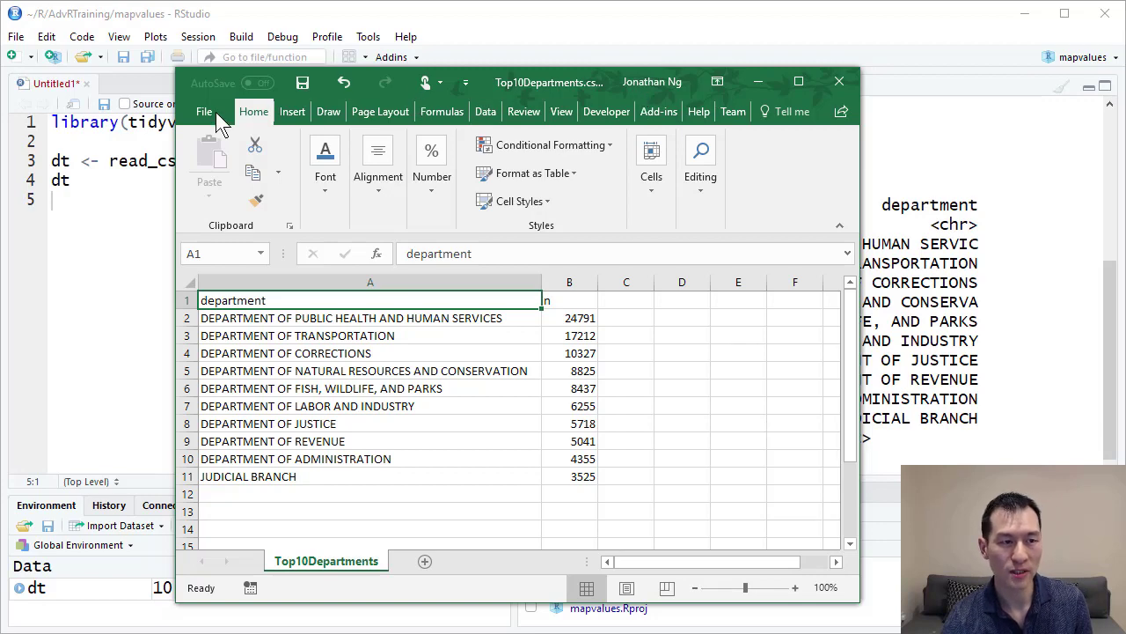
Save a copy of the workbook on this PC as MappingTable.csv.
left_click(204, 113)
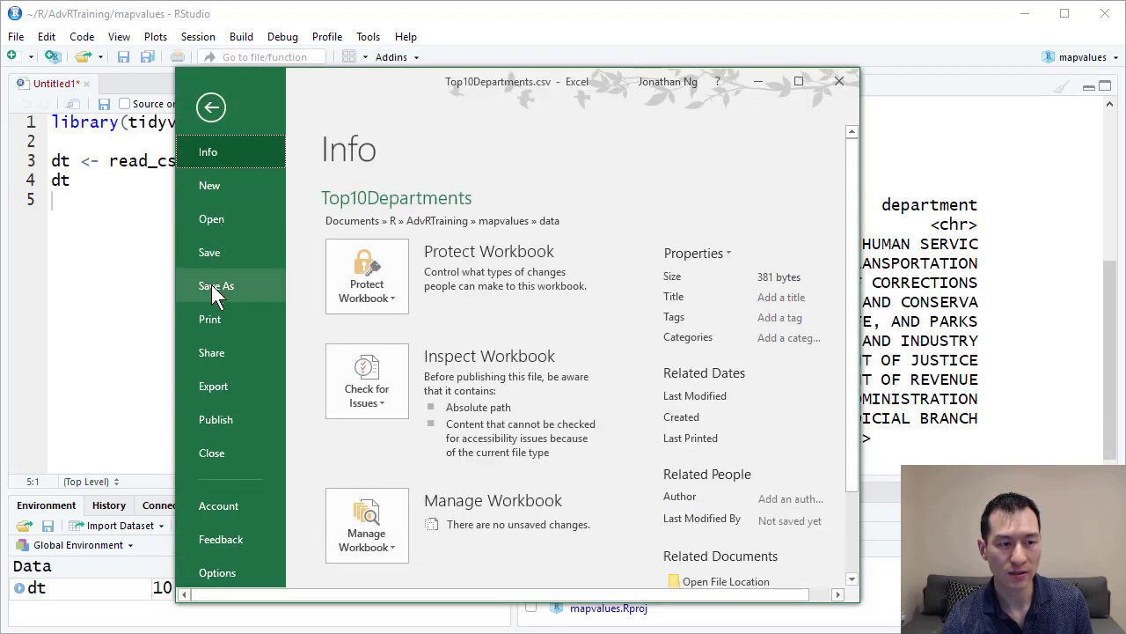
left_click(217, 285)
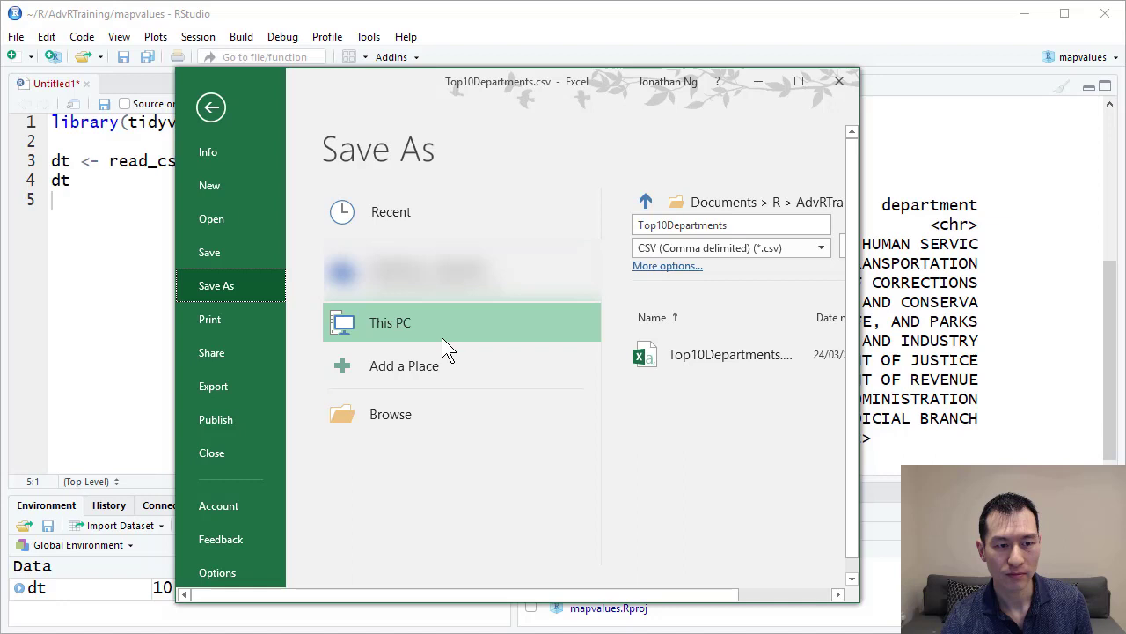
left_click(730, 225)
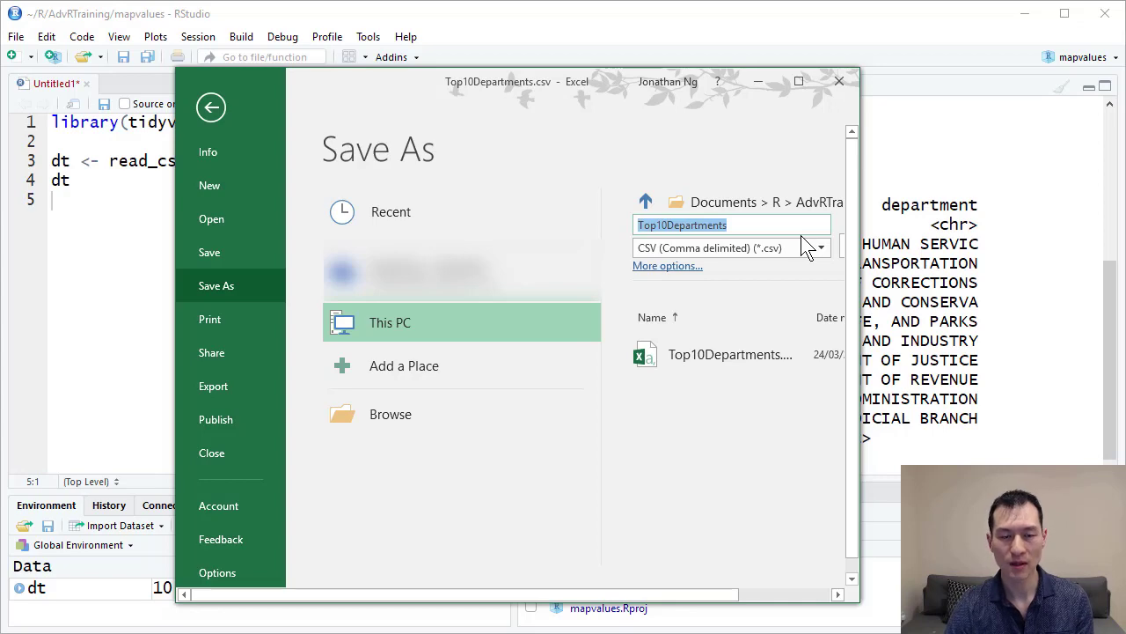
type("MappingT")
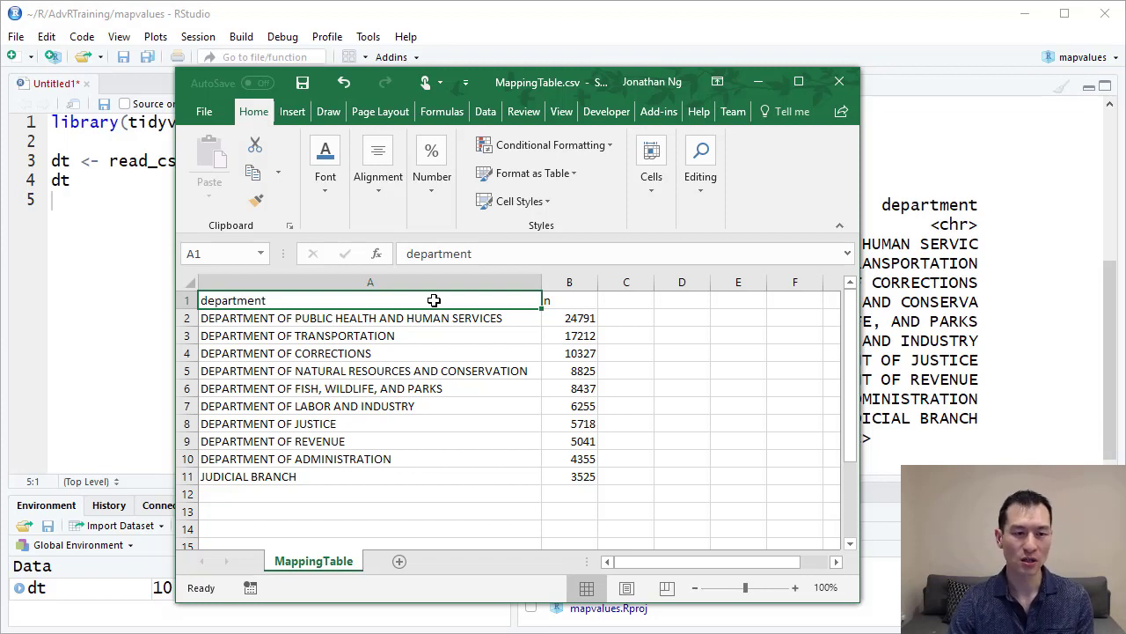
Rename the column headers to MapFrom and MapTo.
type("MapFrom")
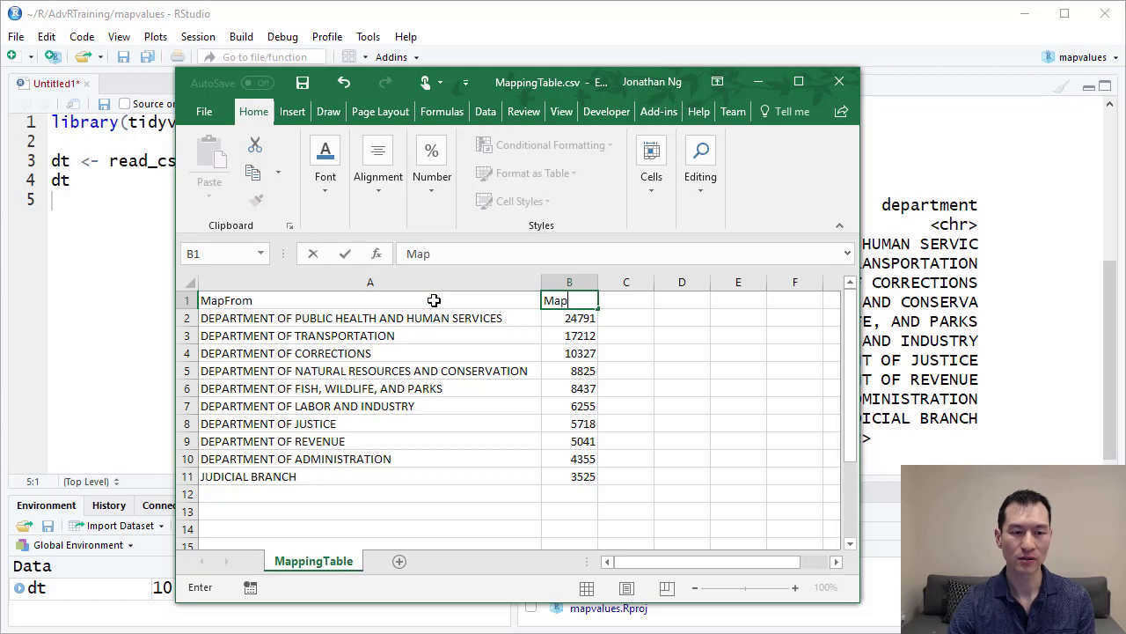
type("To")
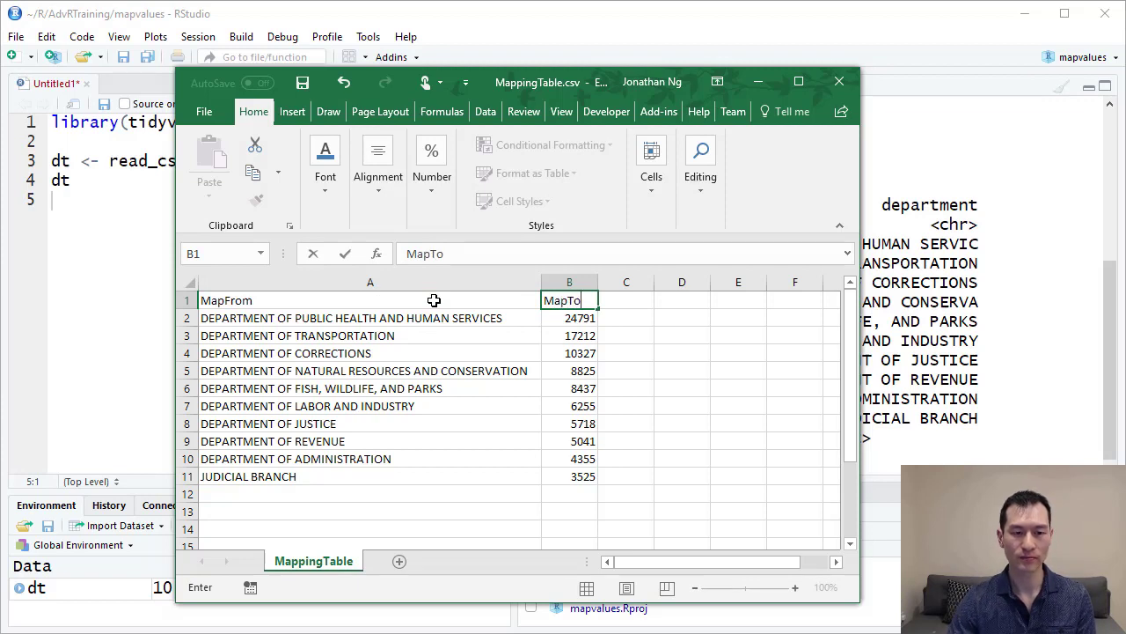
left_click(370, 317)
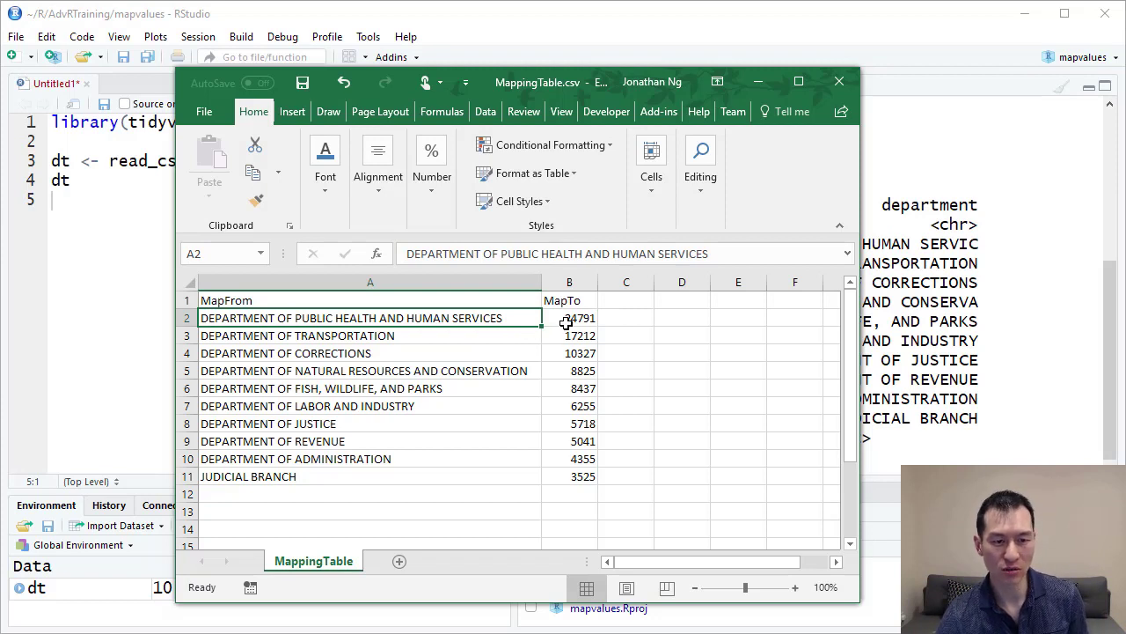
Enter Dept Health / Human Srvs for public health and Finance for the next departments.
left_click(570, 317)
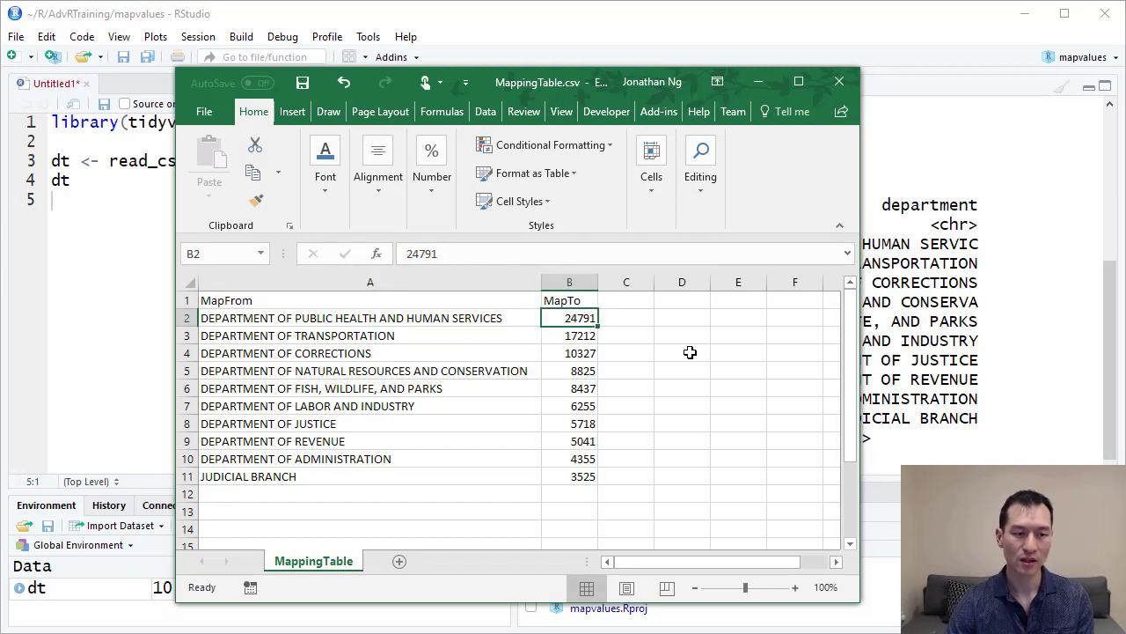
type("Dept H")
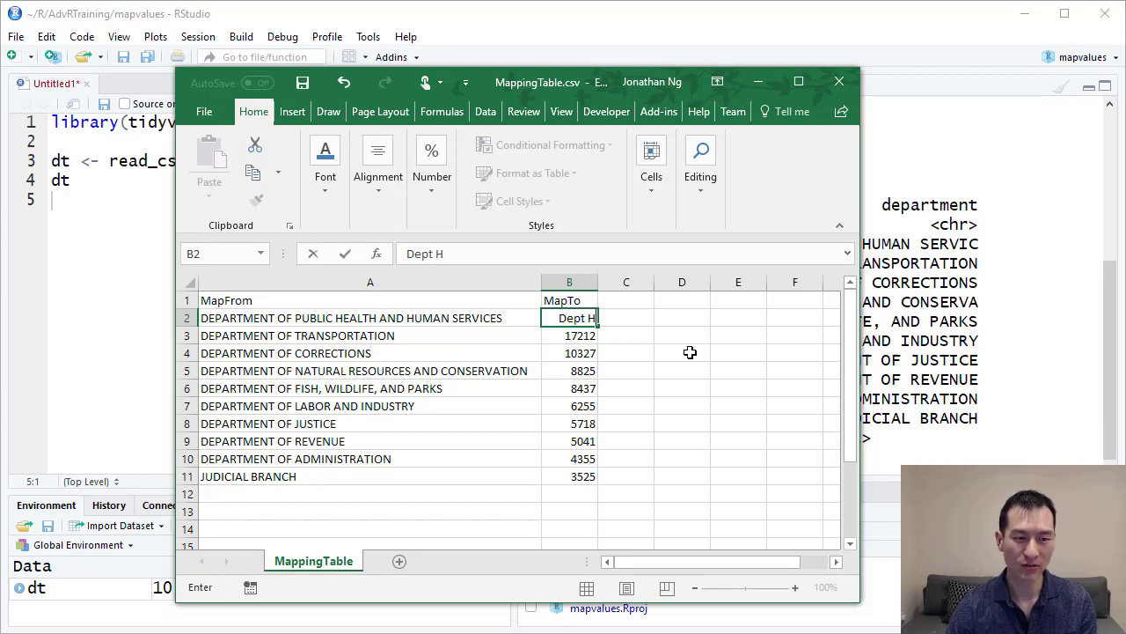
type("eal")
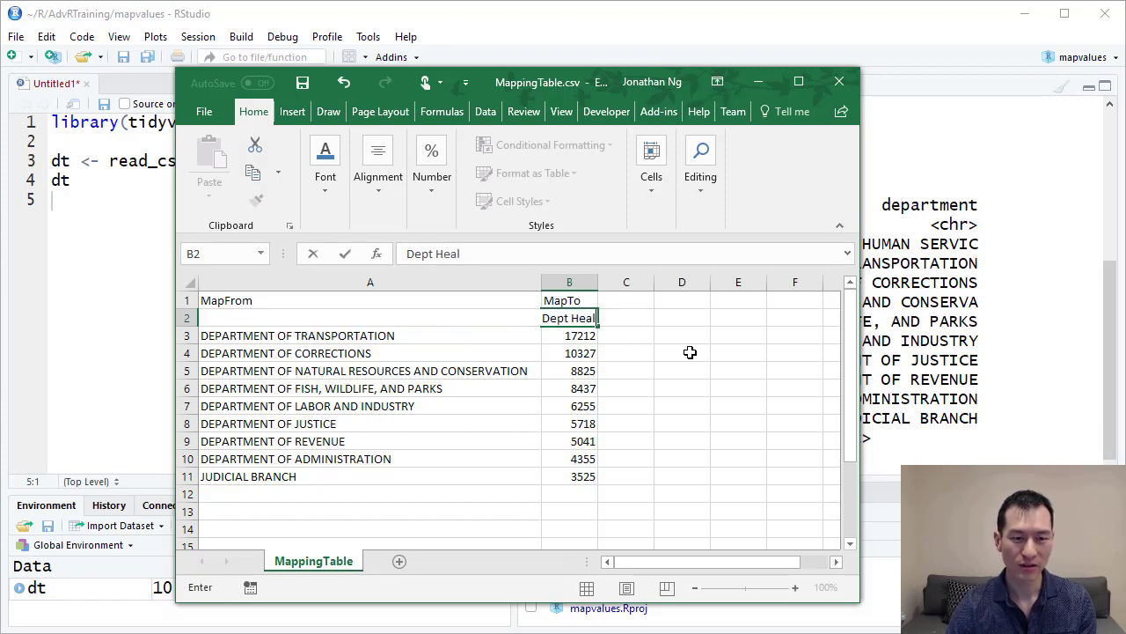
type("th / Human S")
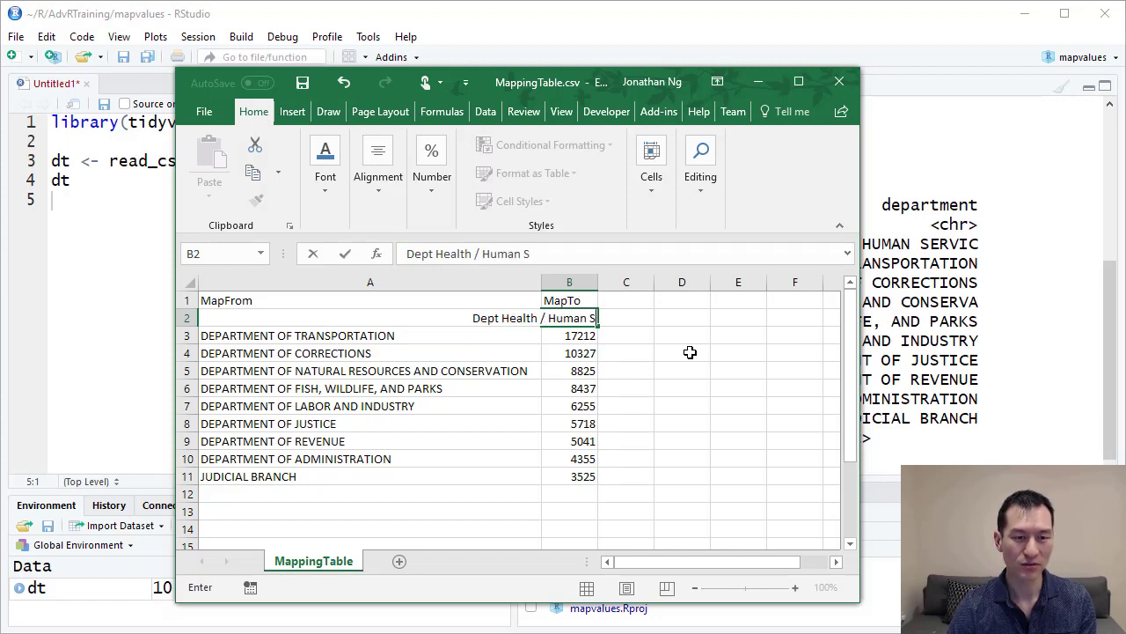
type("rvs")
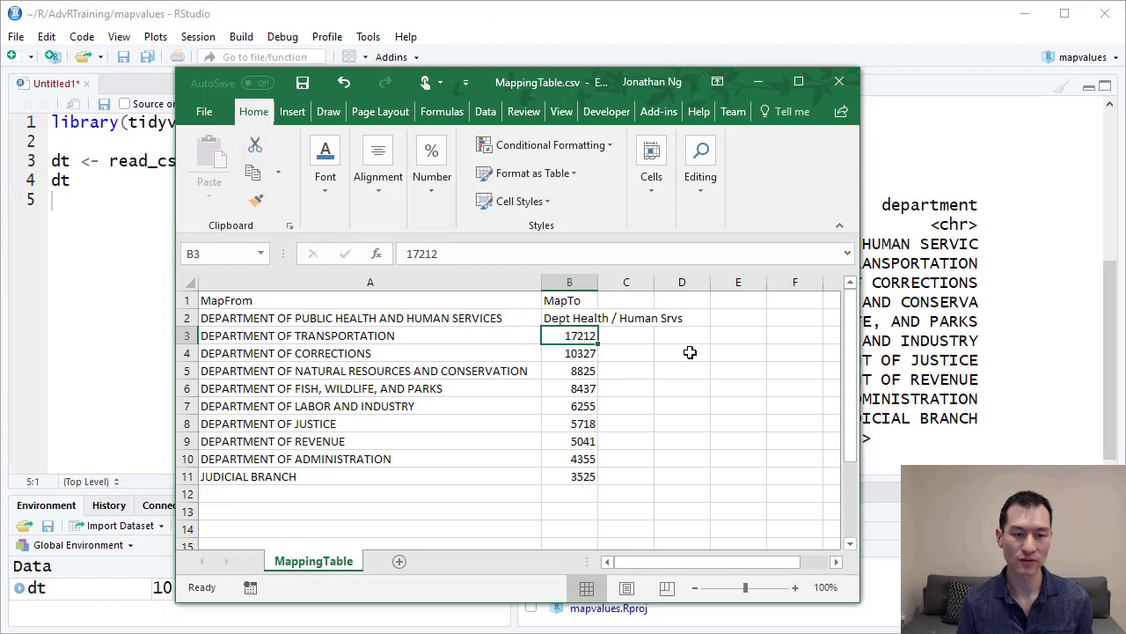
type("Finance")
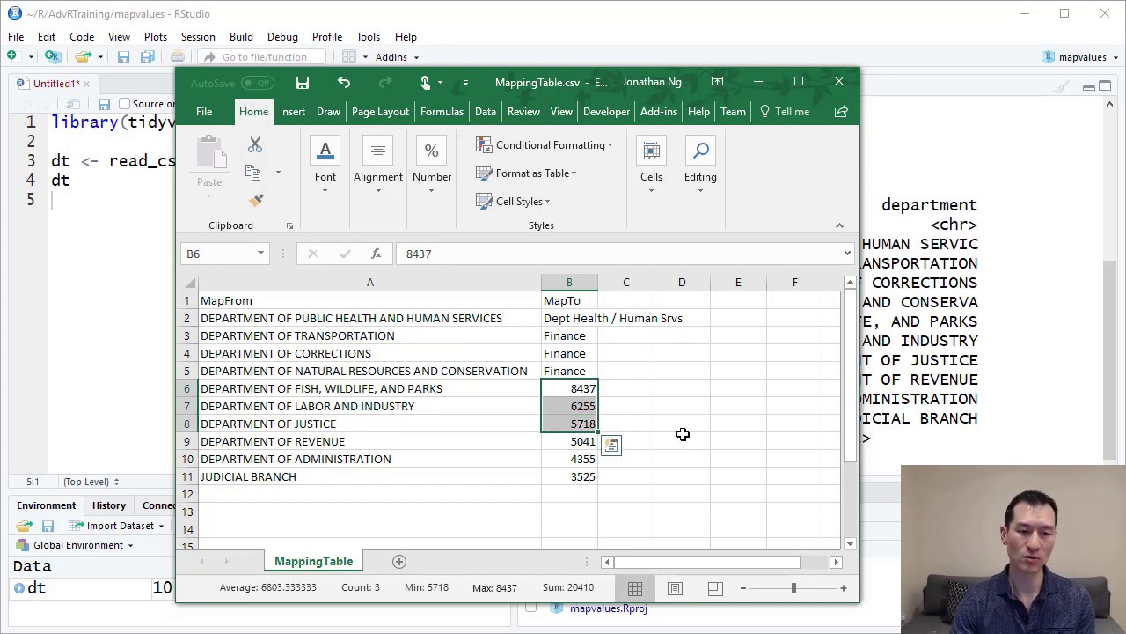
Fill Technology down rows 6–8 and start selecting the remaining unnamed rows.
type("Tech")
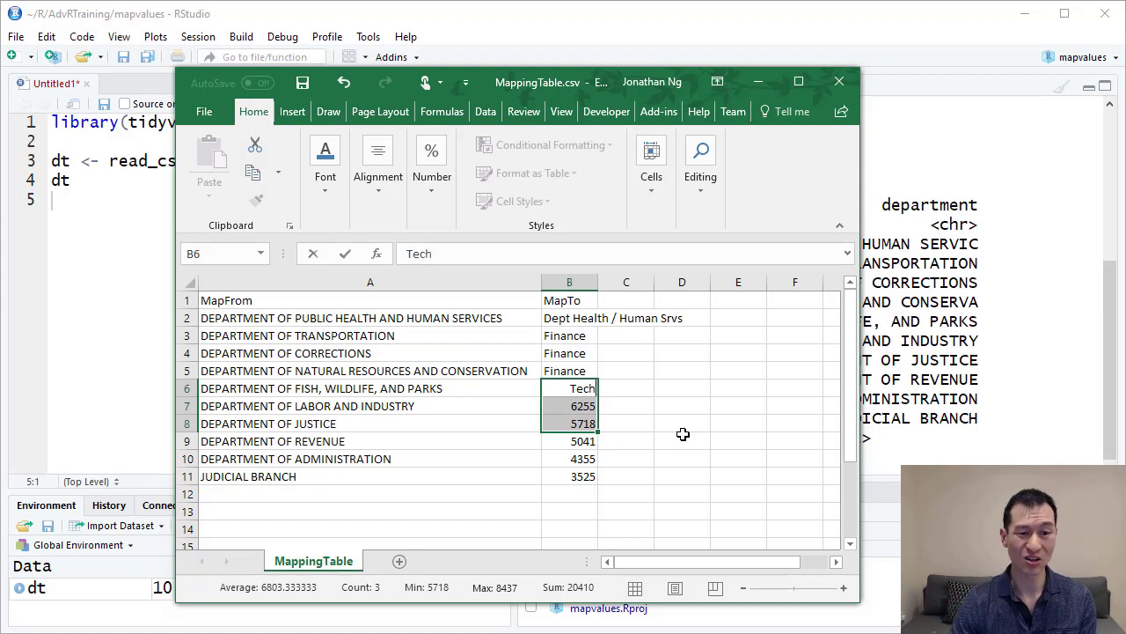
type("Technology")
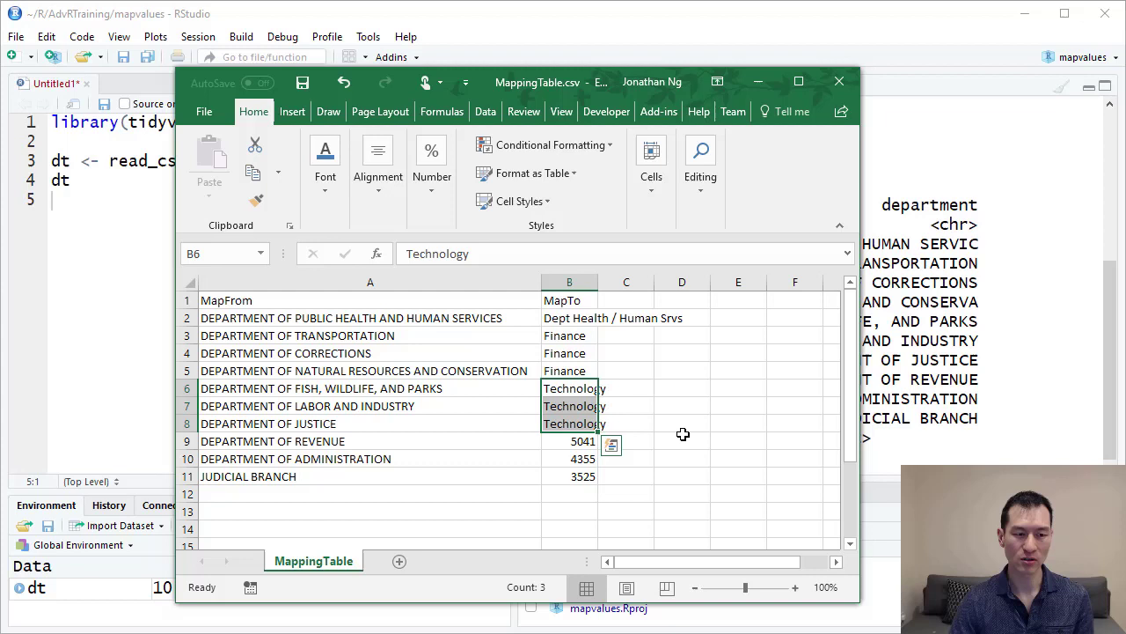
left_click(570, 405)
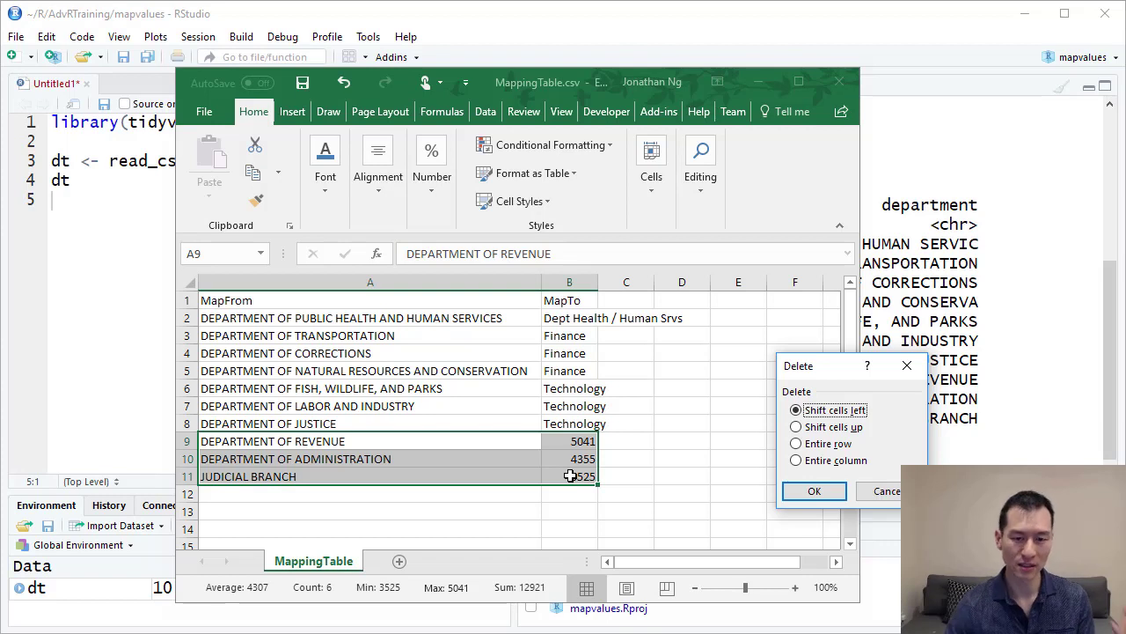
Delete the entire Revenue, Administration and Judicial Branch rows.
left_click(796, 444)
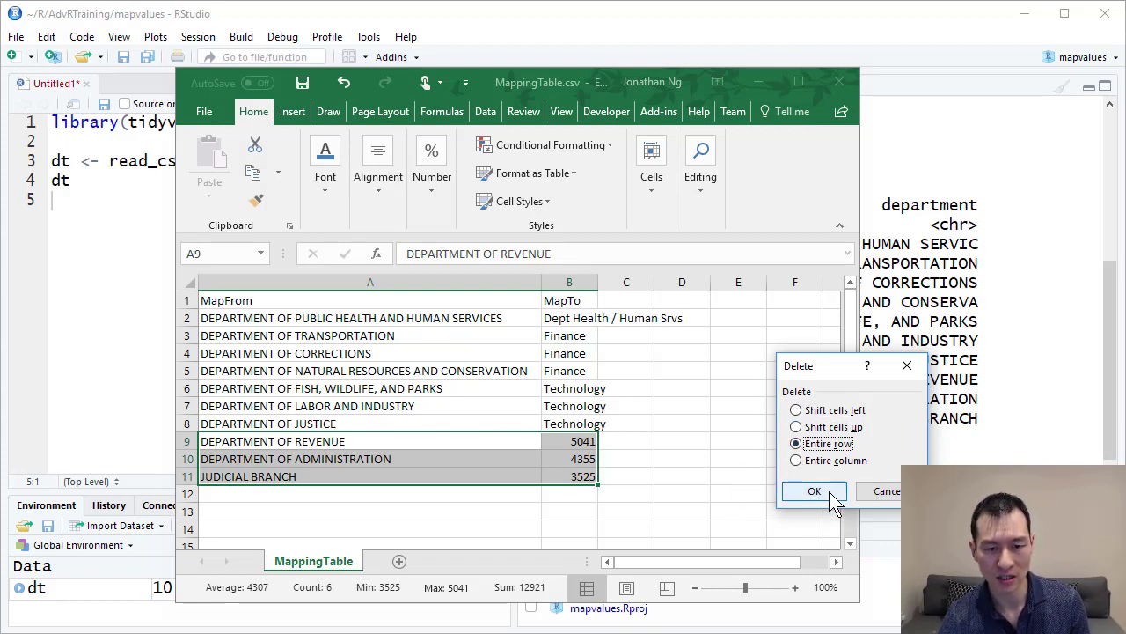
left_click(813, 491)
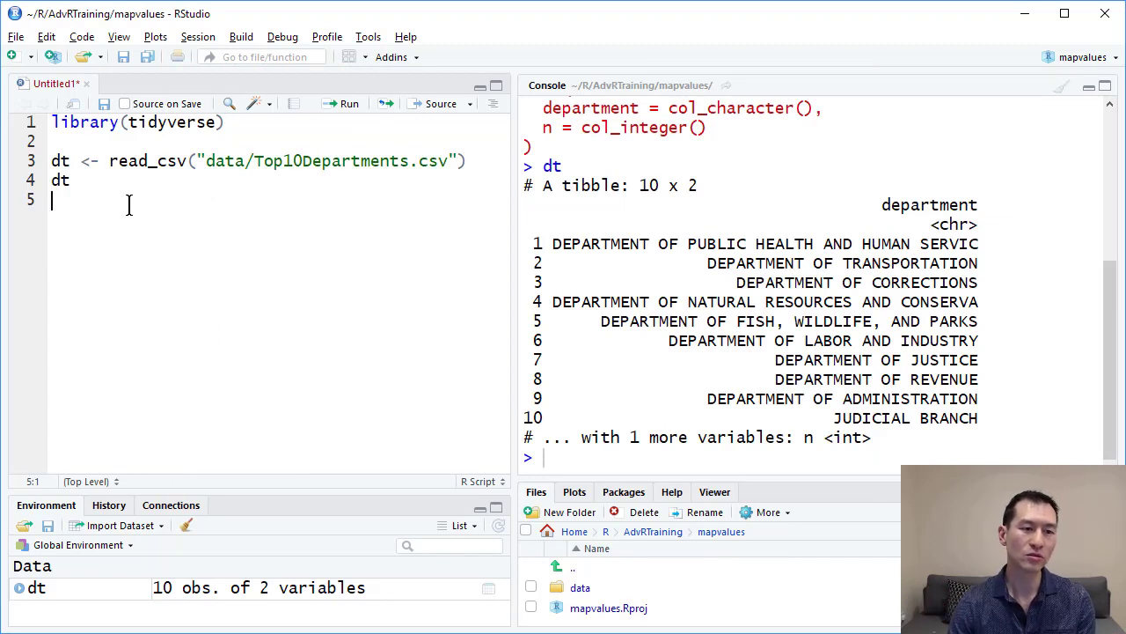
Read data/MappingTable.csv into MappingTable and print its seven MapFrom/MapTo rows.
type("Mapping")
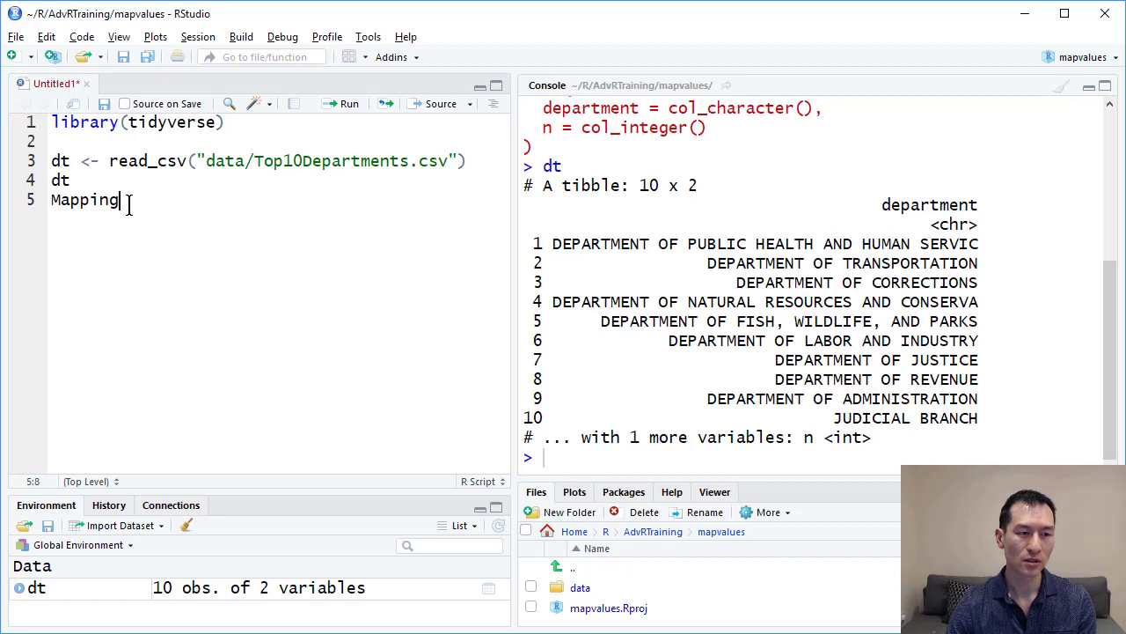
type("Table")
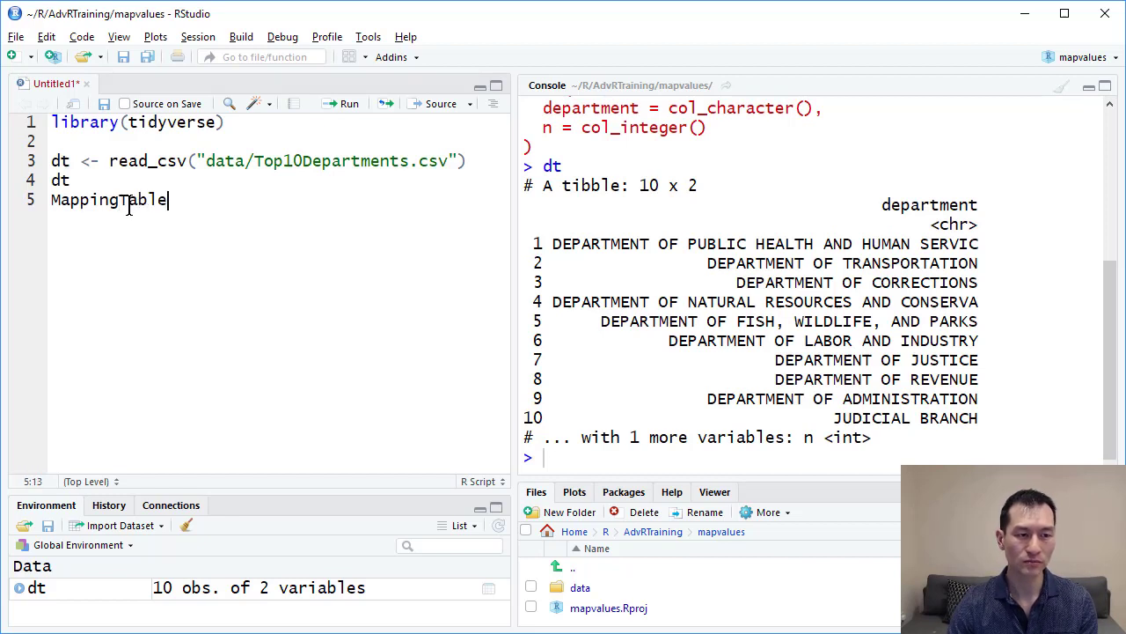
type("<- read")
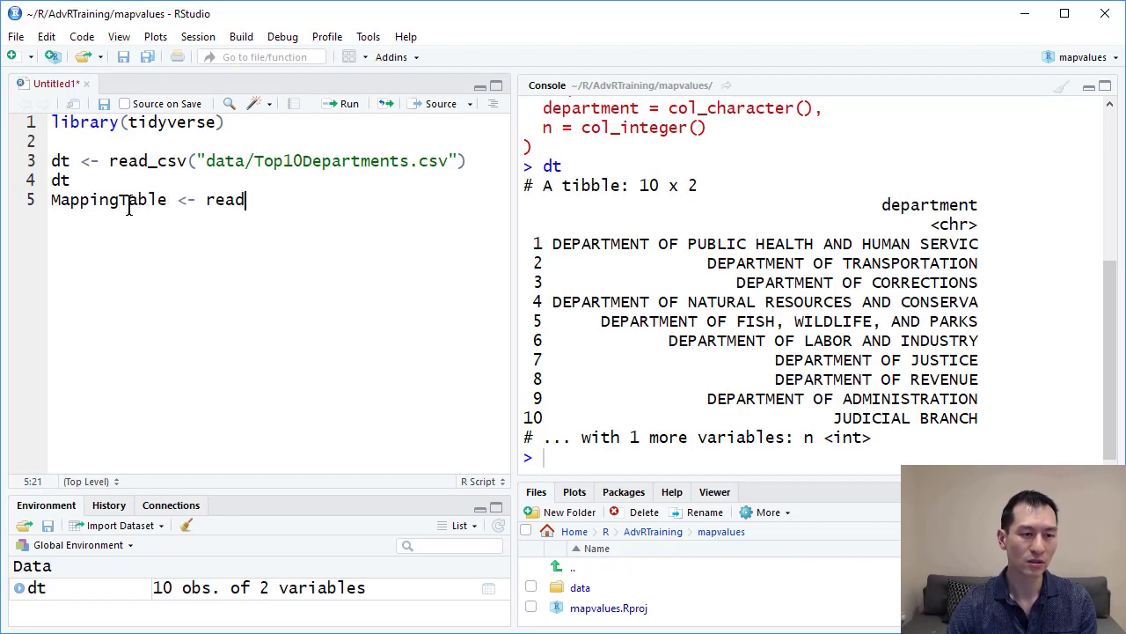
type("_csv(")
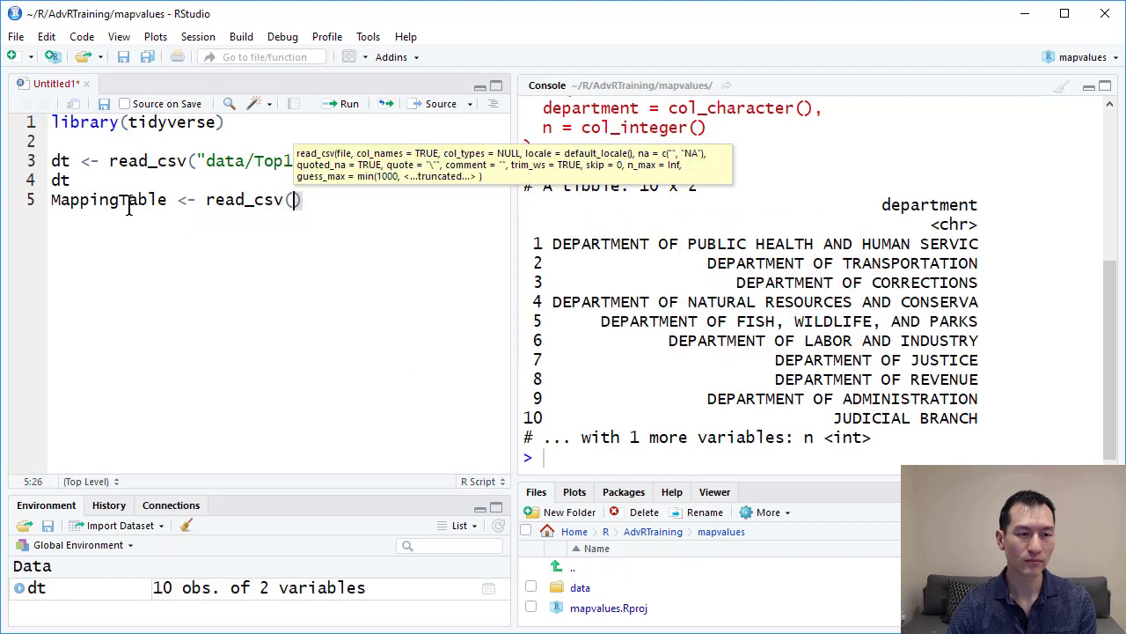
type("data/MappingTable.csv\"")
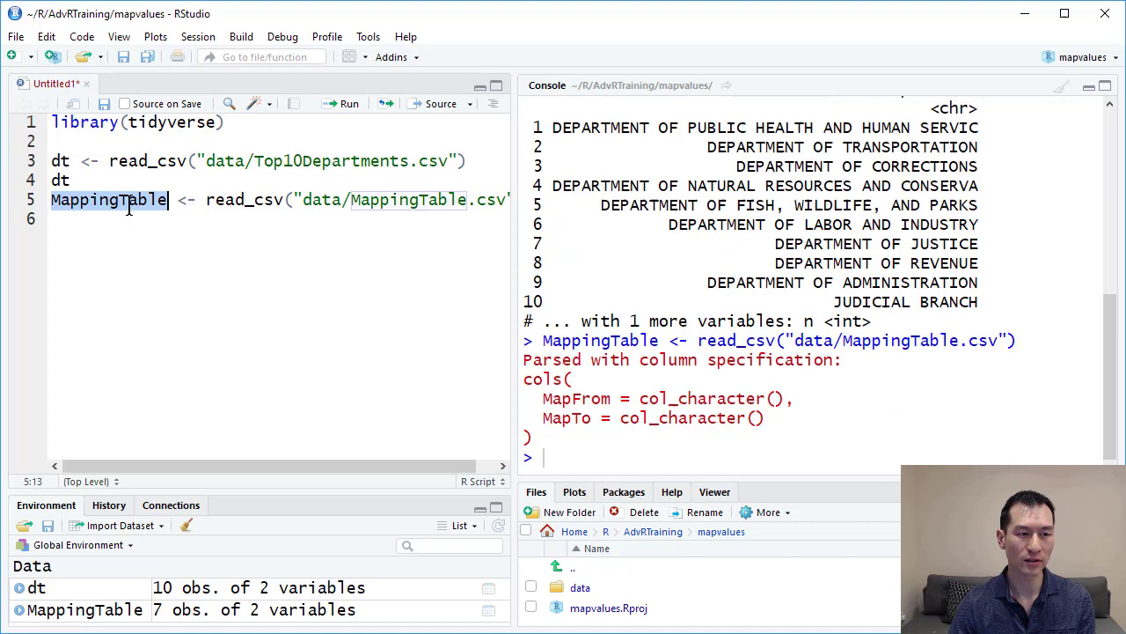
key("Return")
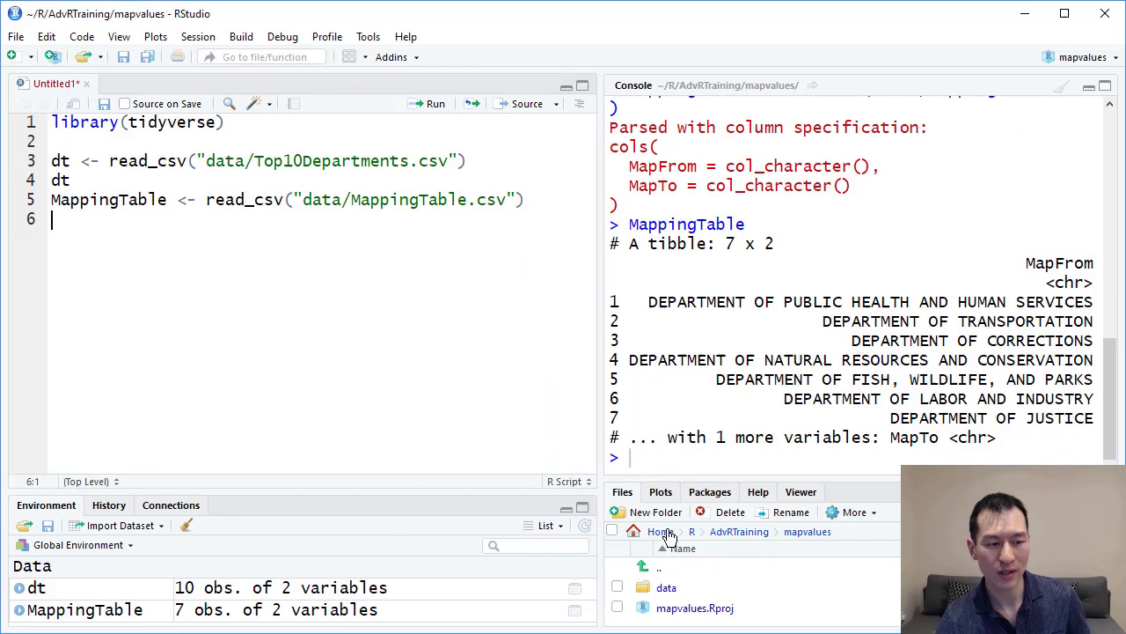
mouse_move(69, 617)
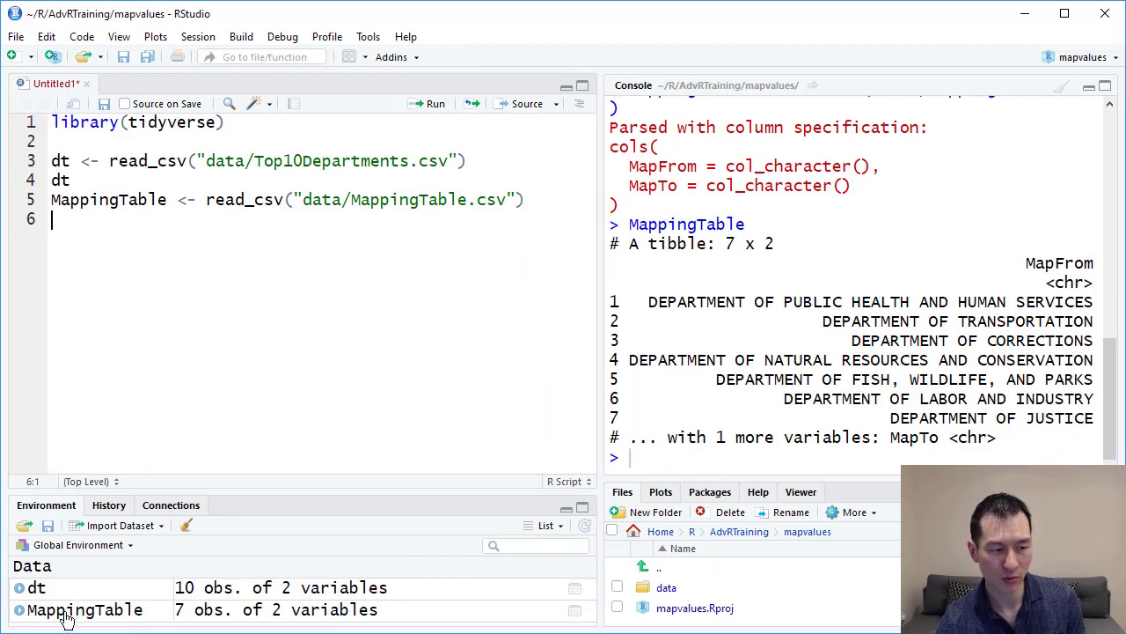
mouse_move(579, 609)
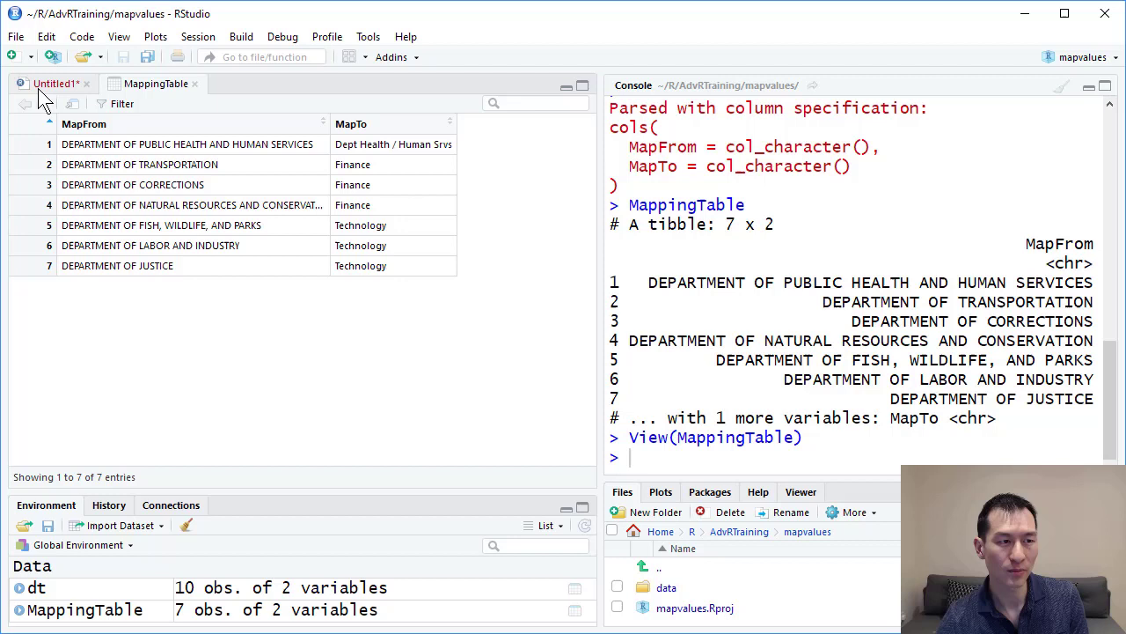
Return from the MappingTable viewer to the Untitled1 script.
left_click(56, 83)
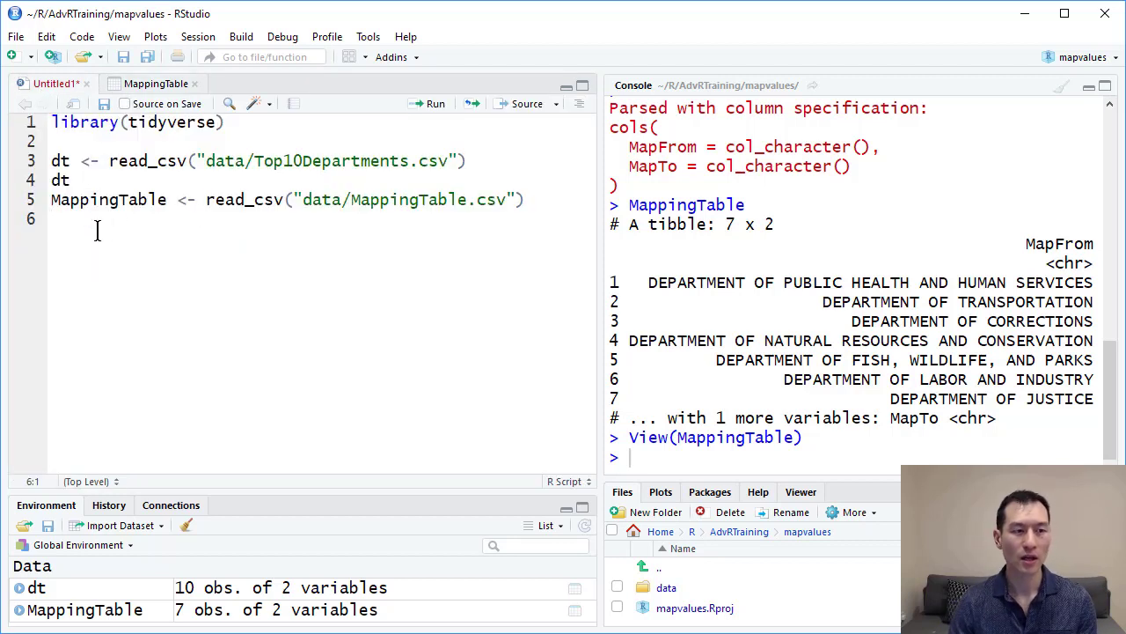
Start a new line piping dt into mutate().
key("Return")
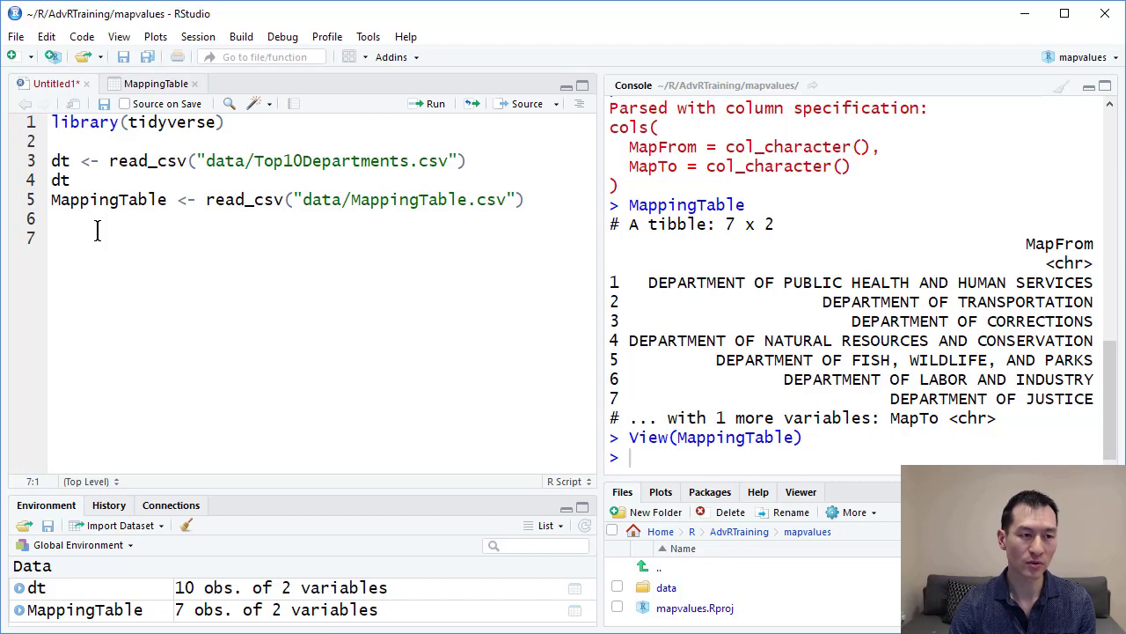
type("dt")
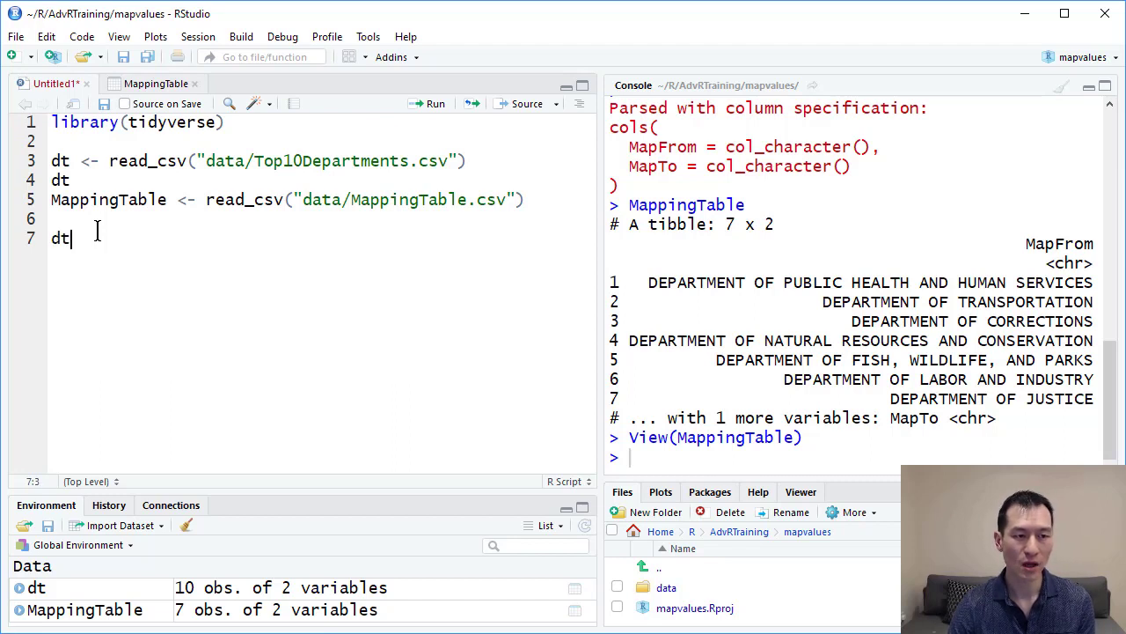
type("%>% mutat")
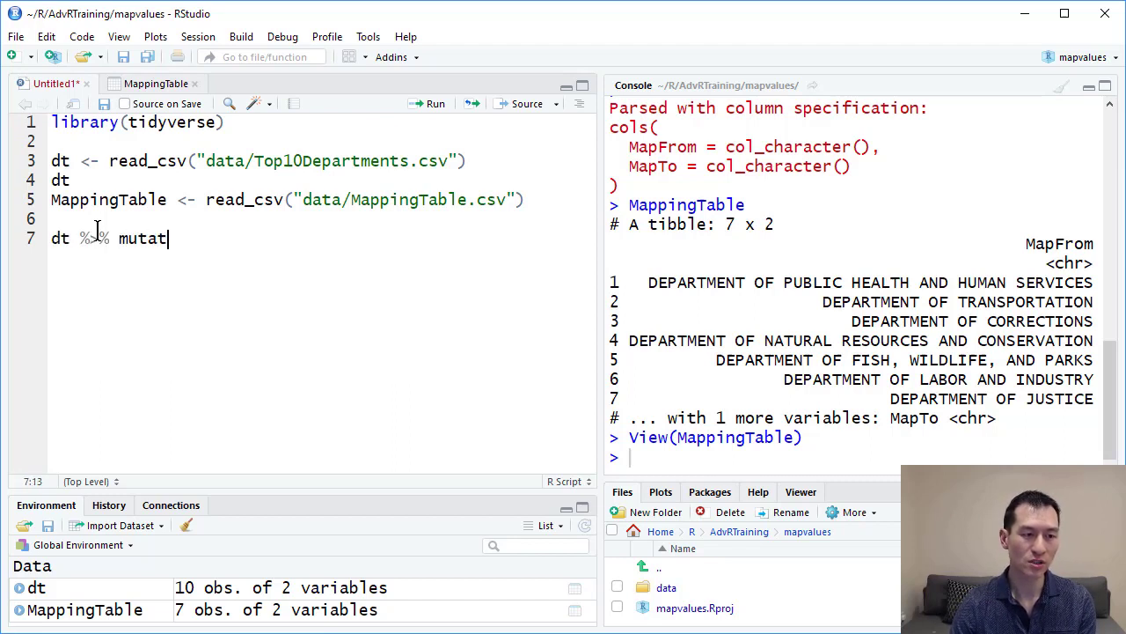
type("e(")
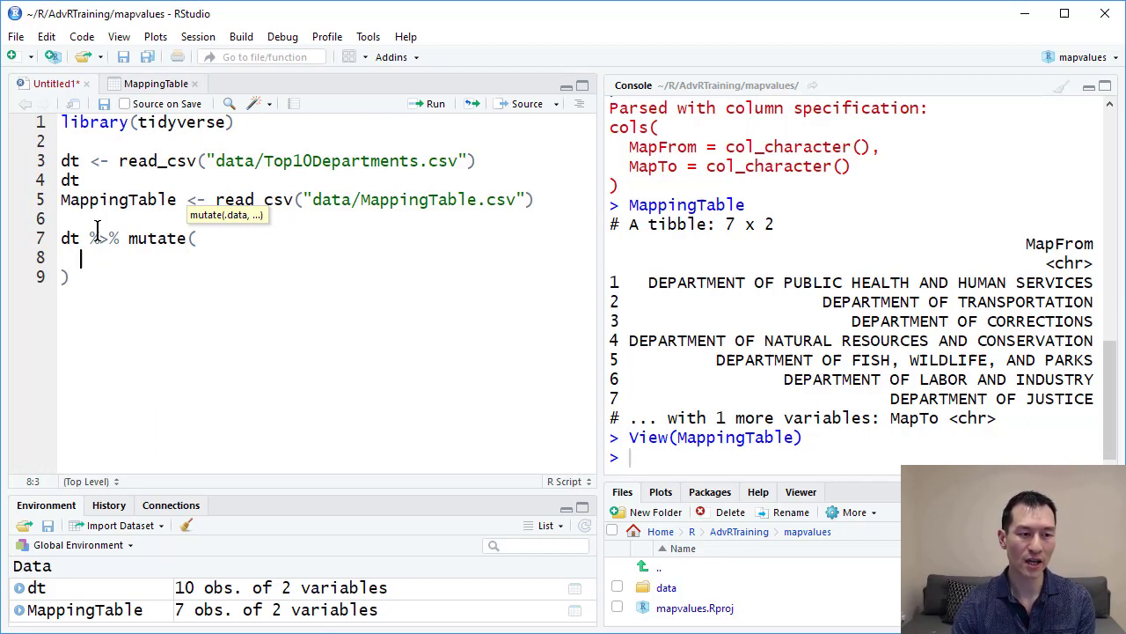
Assign department to an ifelse() call inside mutate, fixing a typo.
type("de")
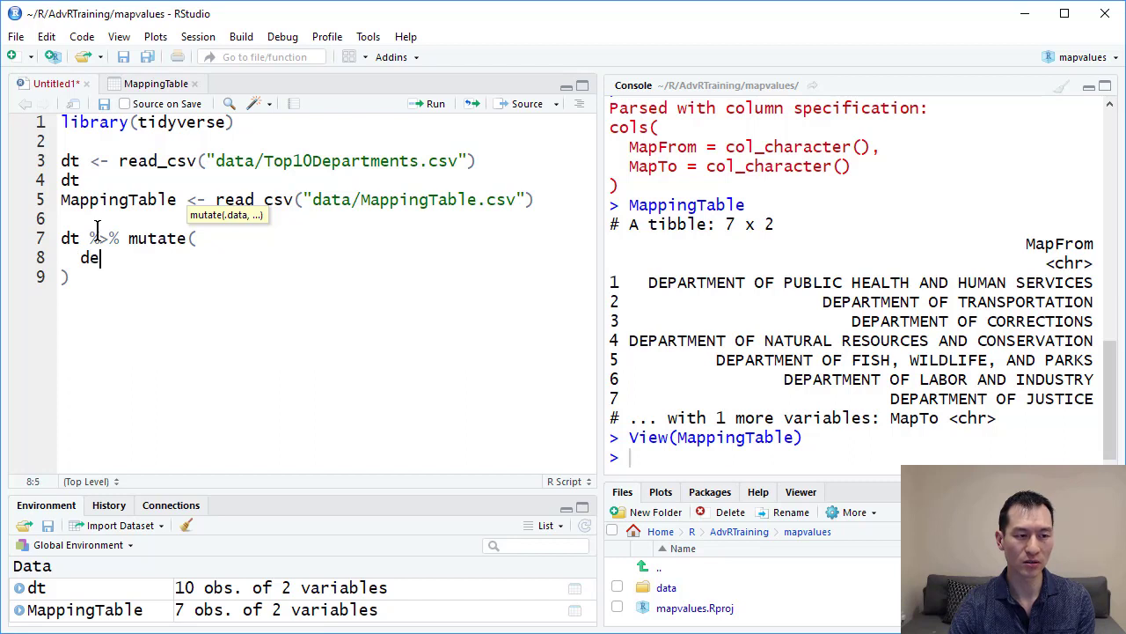
type("partment")
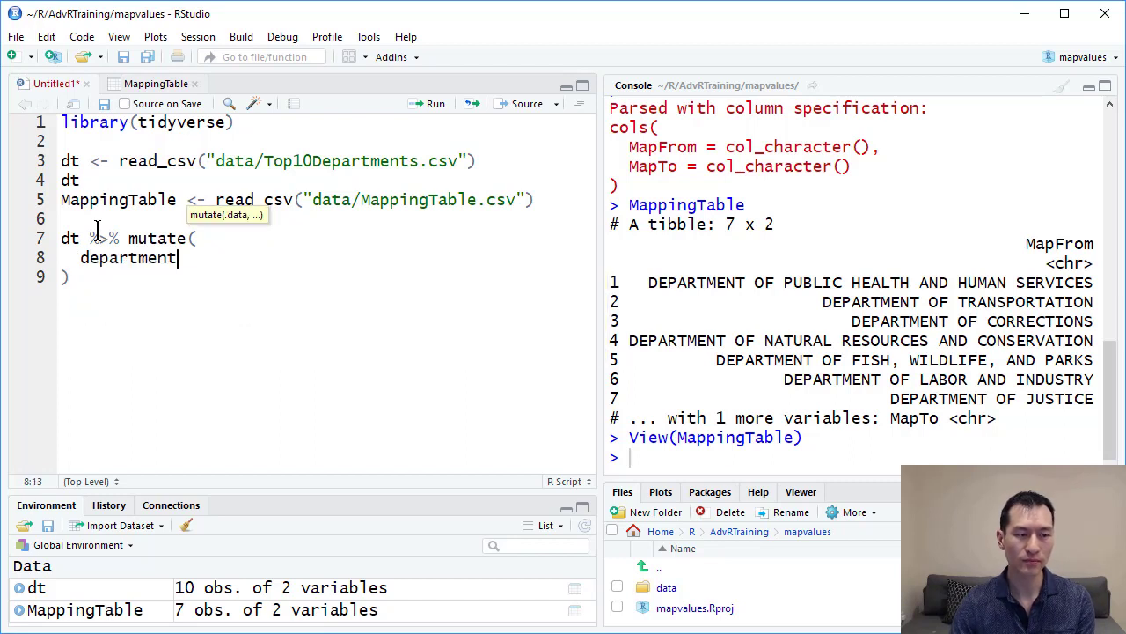
type("=")
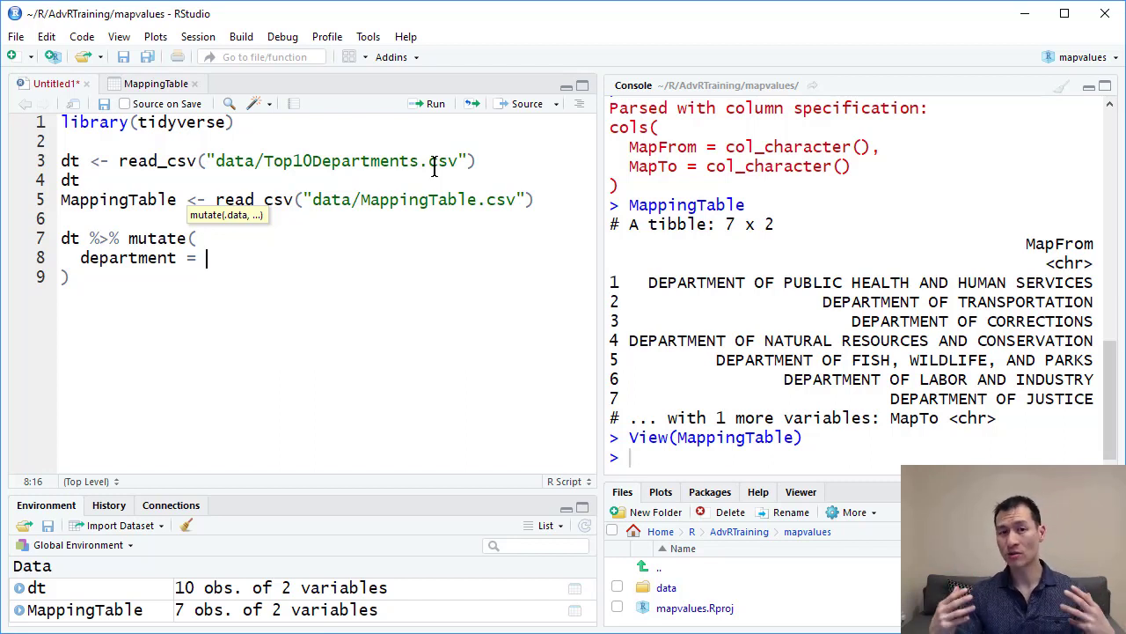
type("fel")
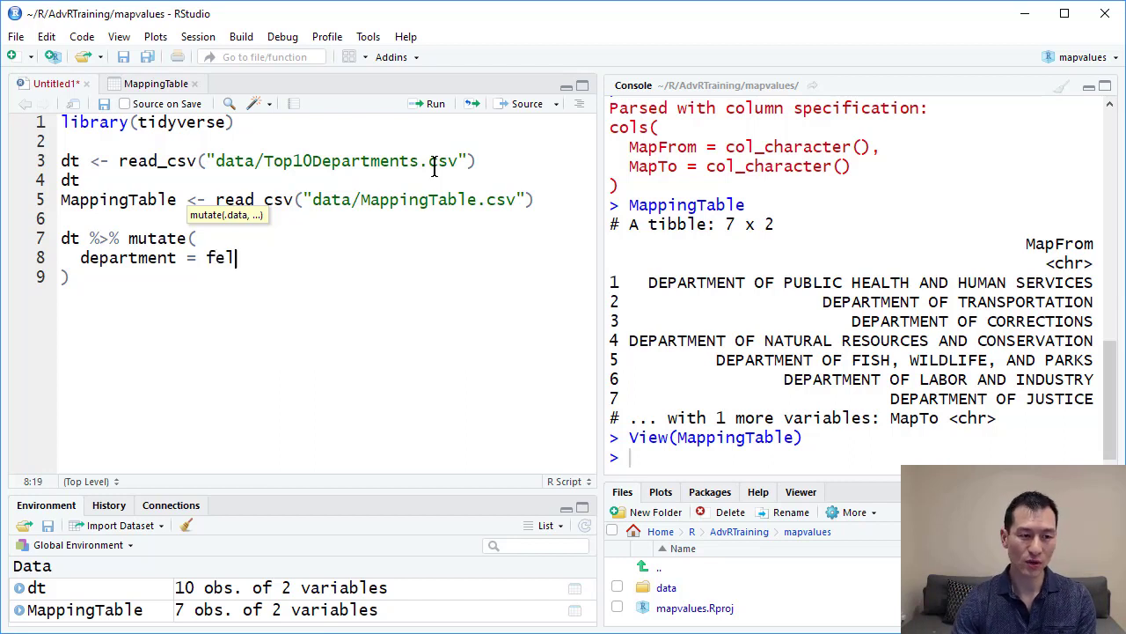
key("BackSpace")
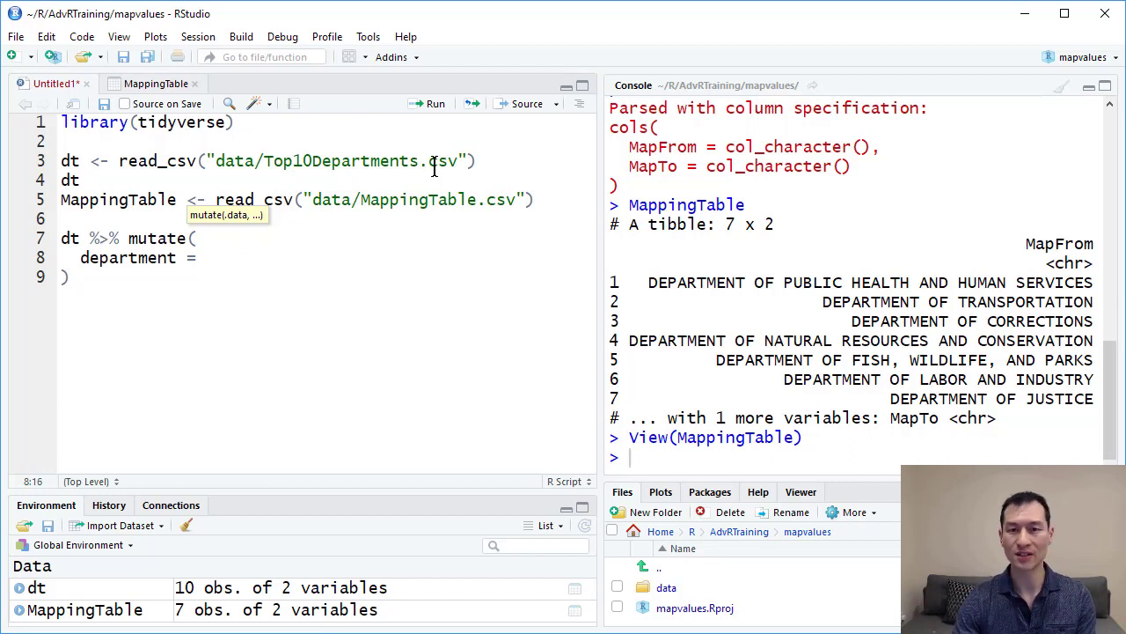
type("ifelse(")
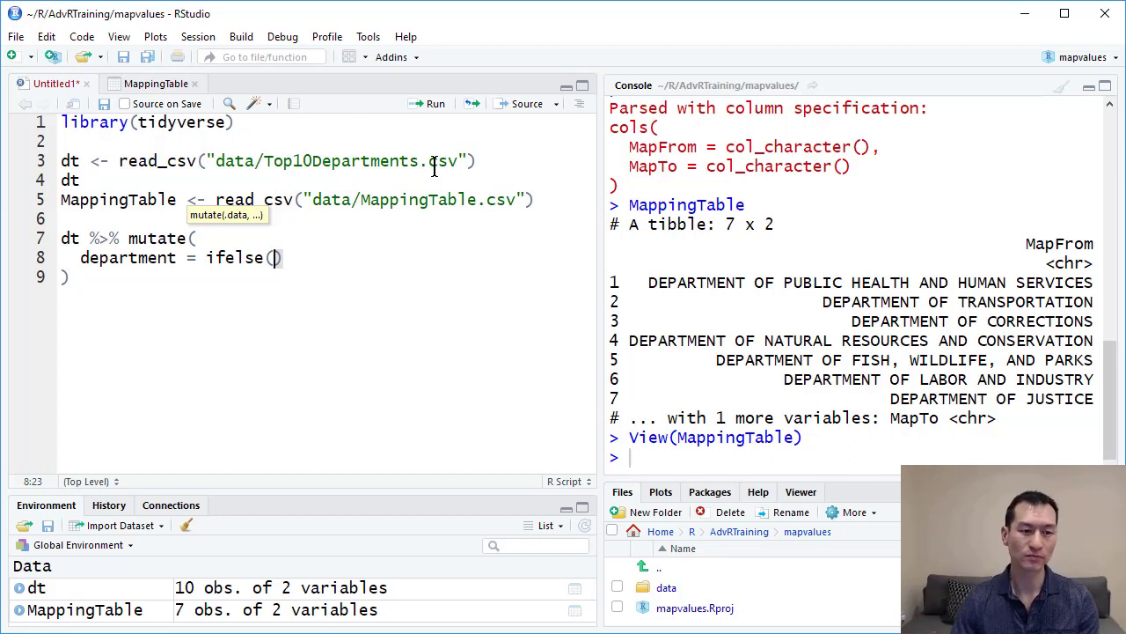
key("BackSpace")
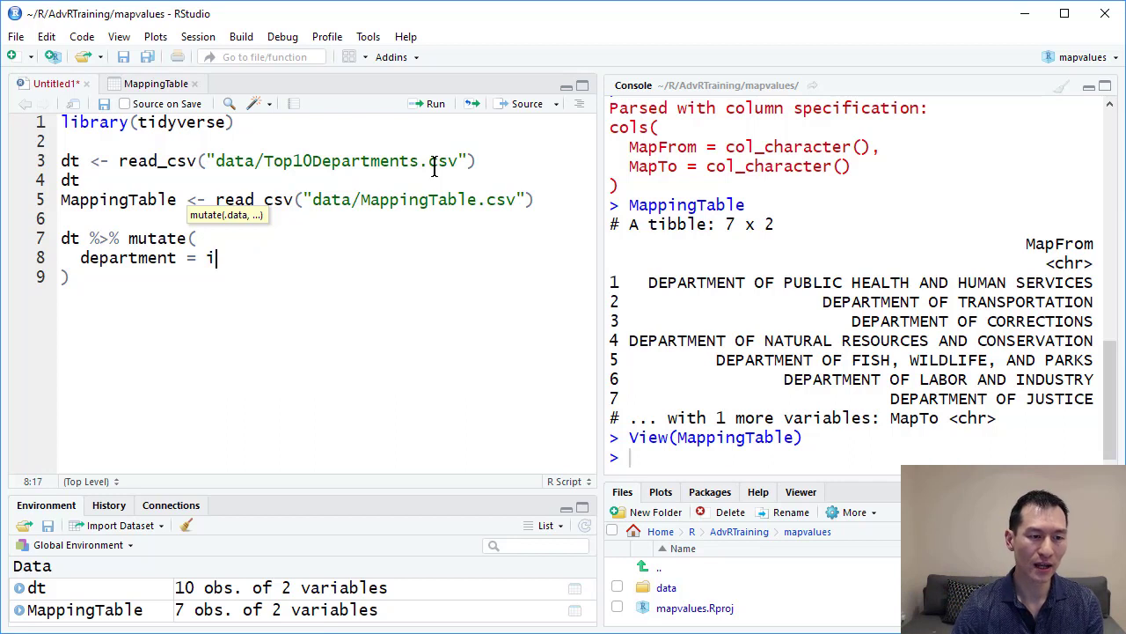
type("plyr::")
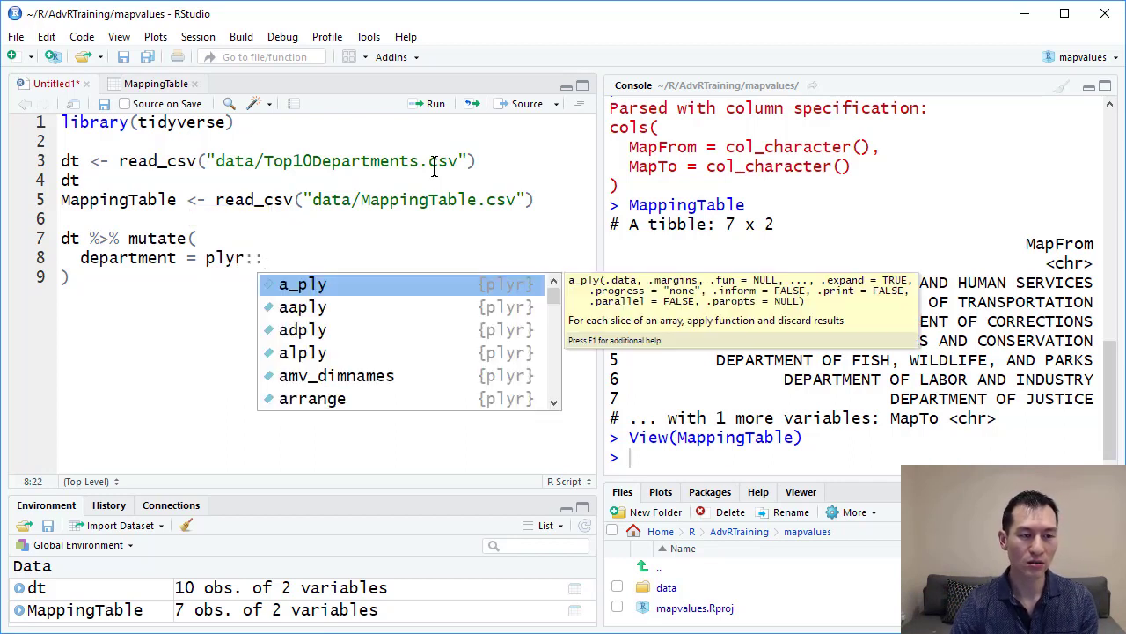
type("mapvalues(")
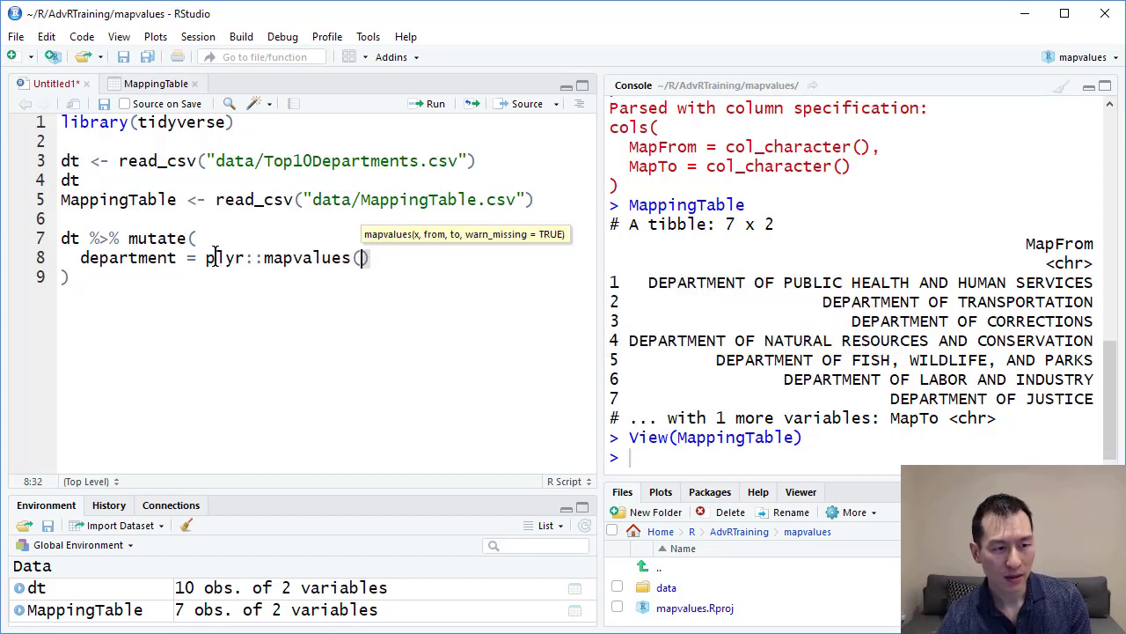
double_click(225, 257)
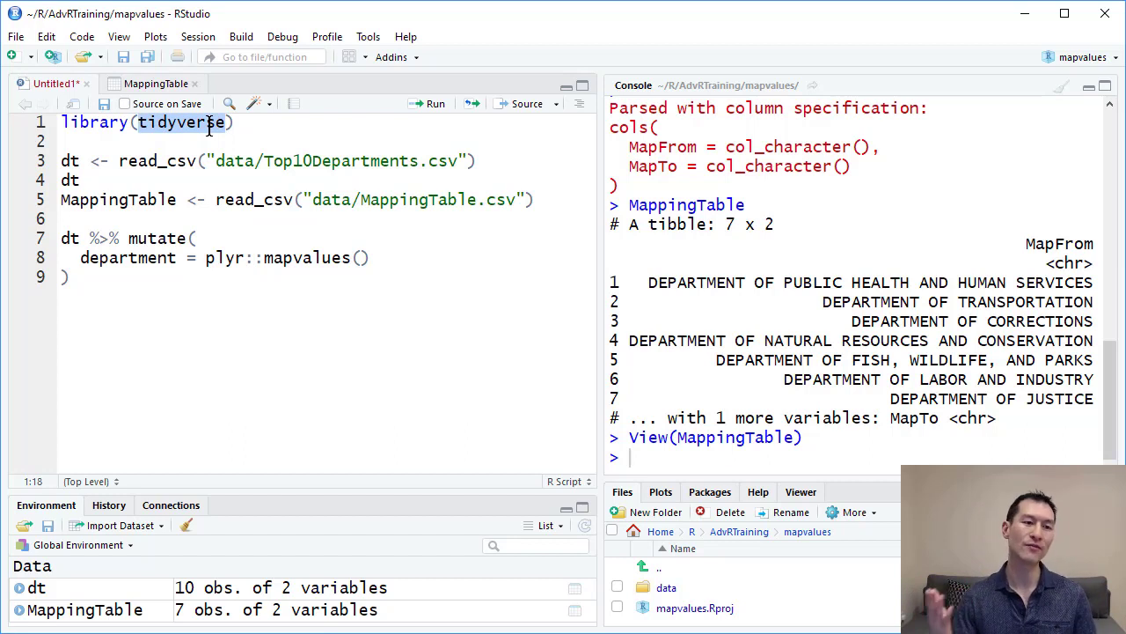
mouse_move(264, 193)
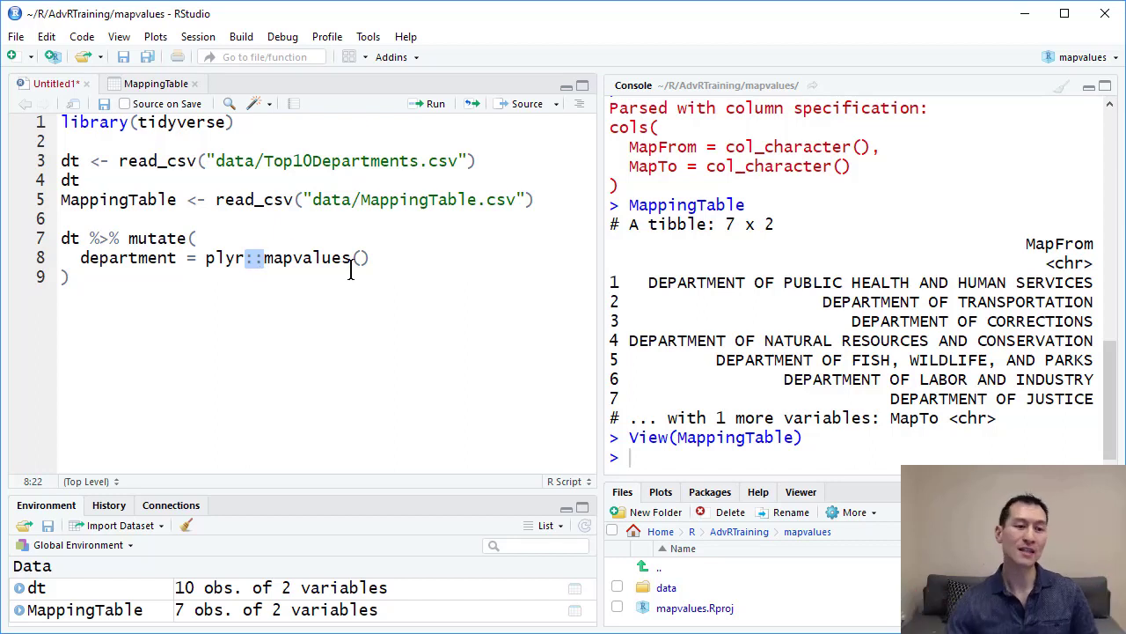
double_click(306, 257)
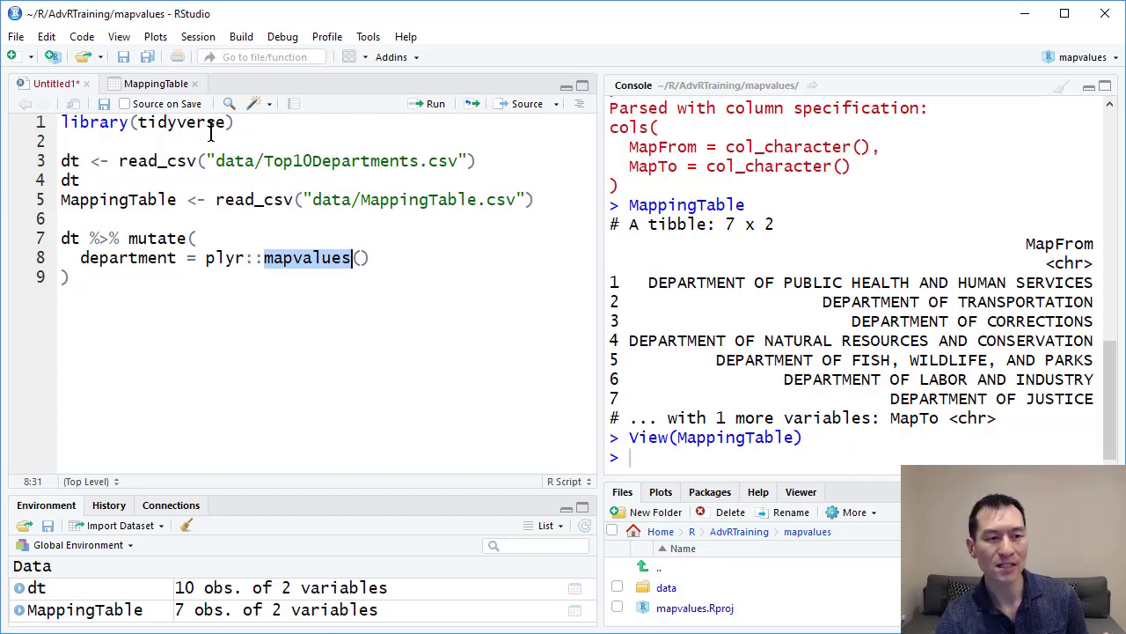
mouse_move(295, 145)
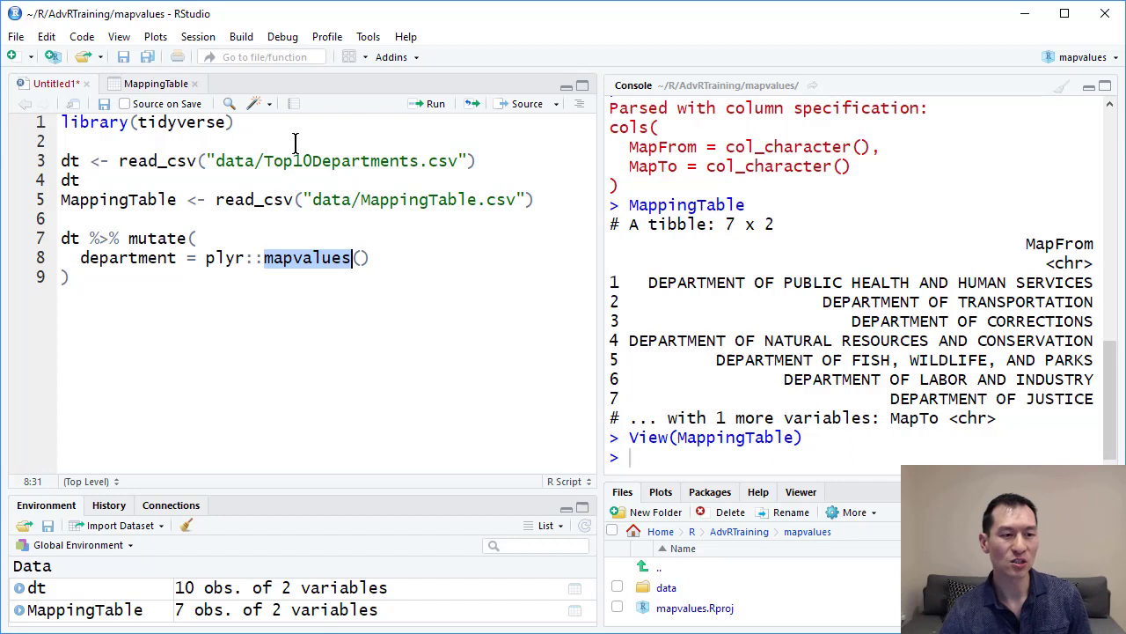
double_click(127, 257)
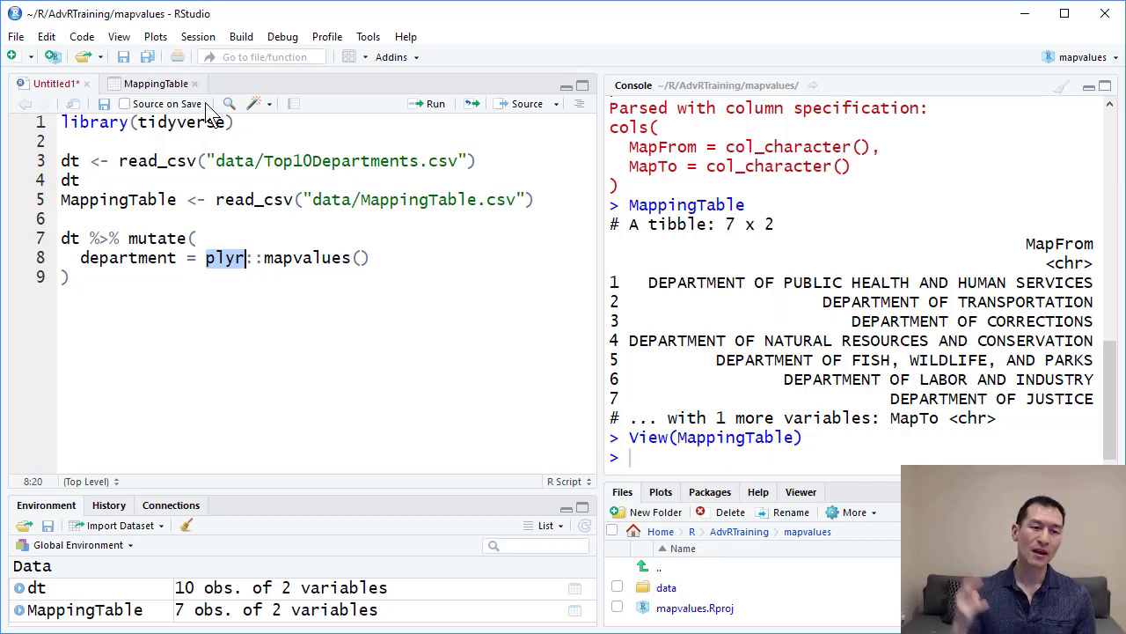
mouse_move(257, 185)
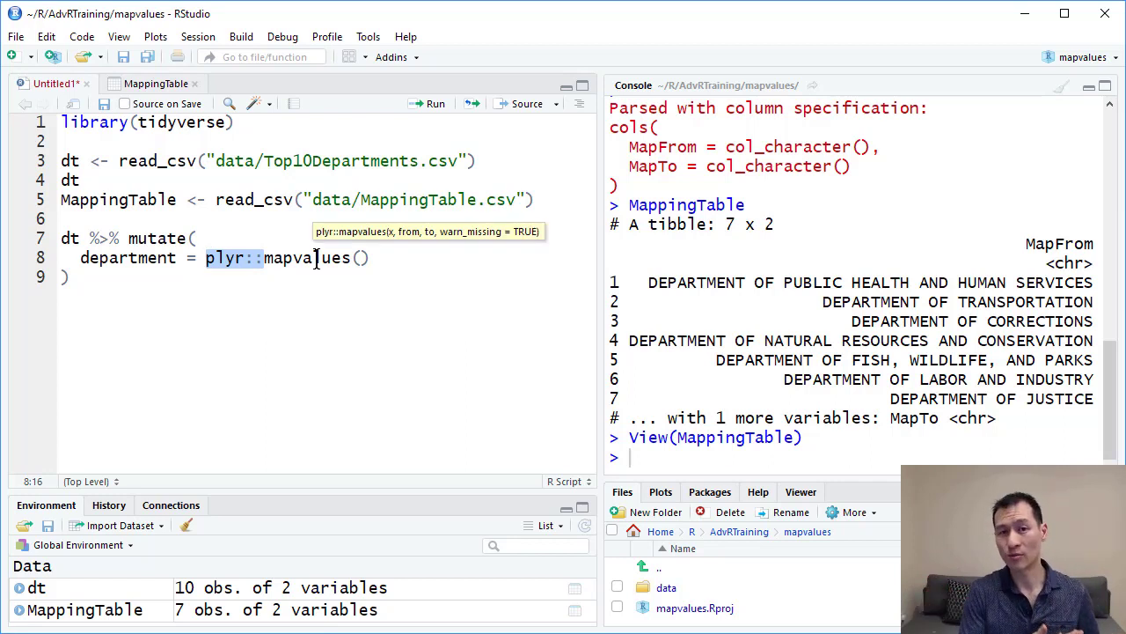
double_click(306, 257)
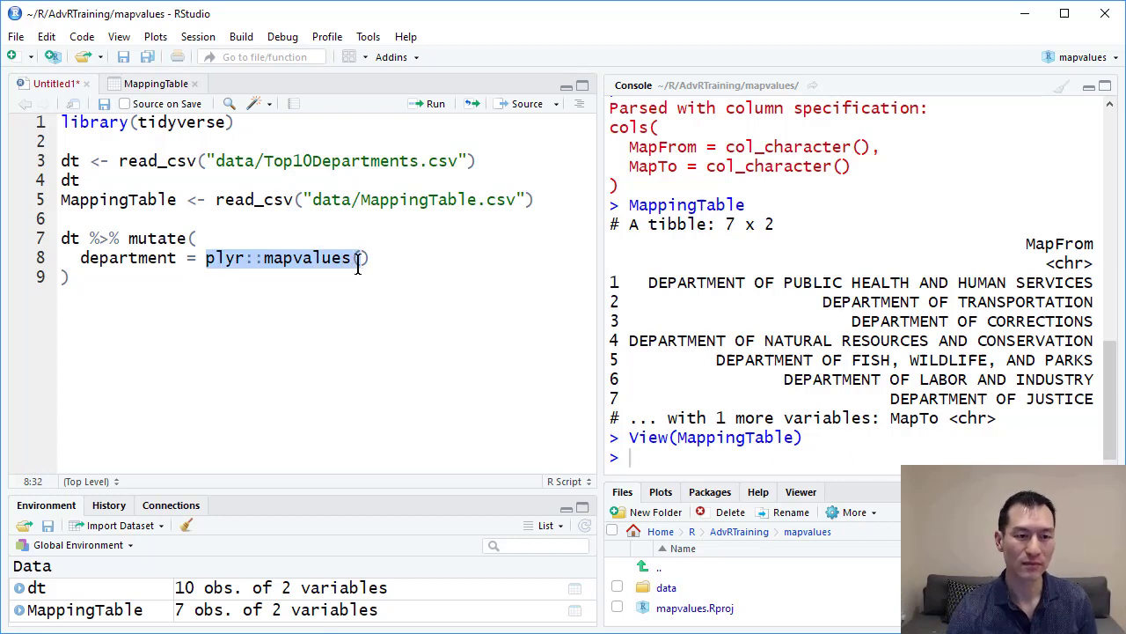
left_click(501, 326)
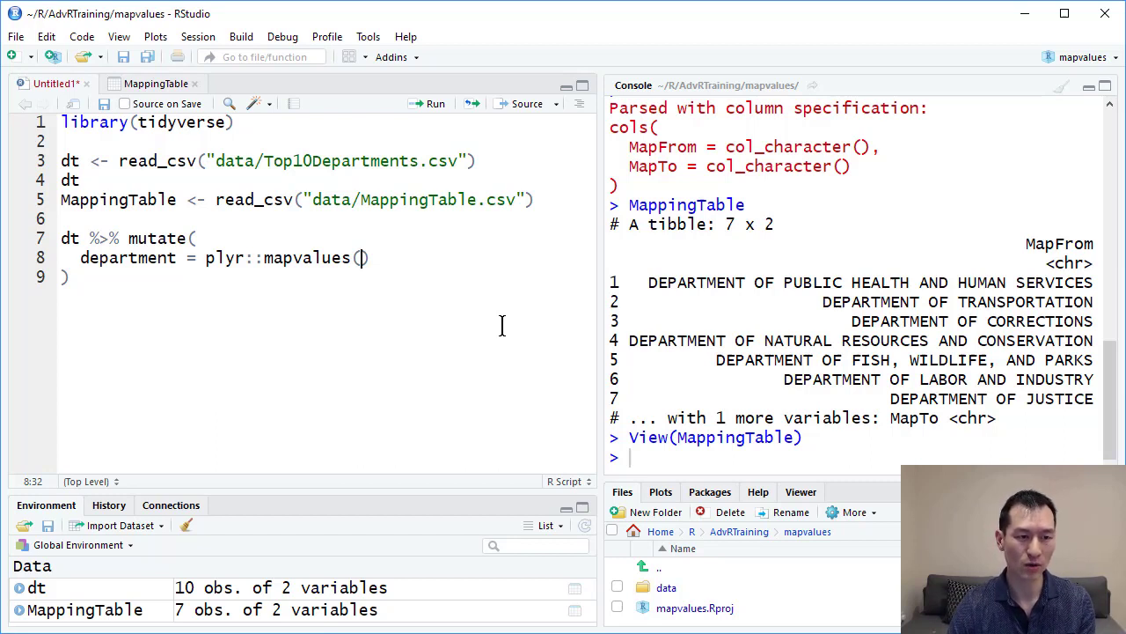
Pass department as the first argument to plyr::mapvalues.
type("dep")
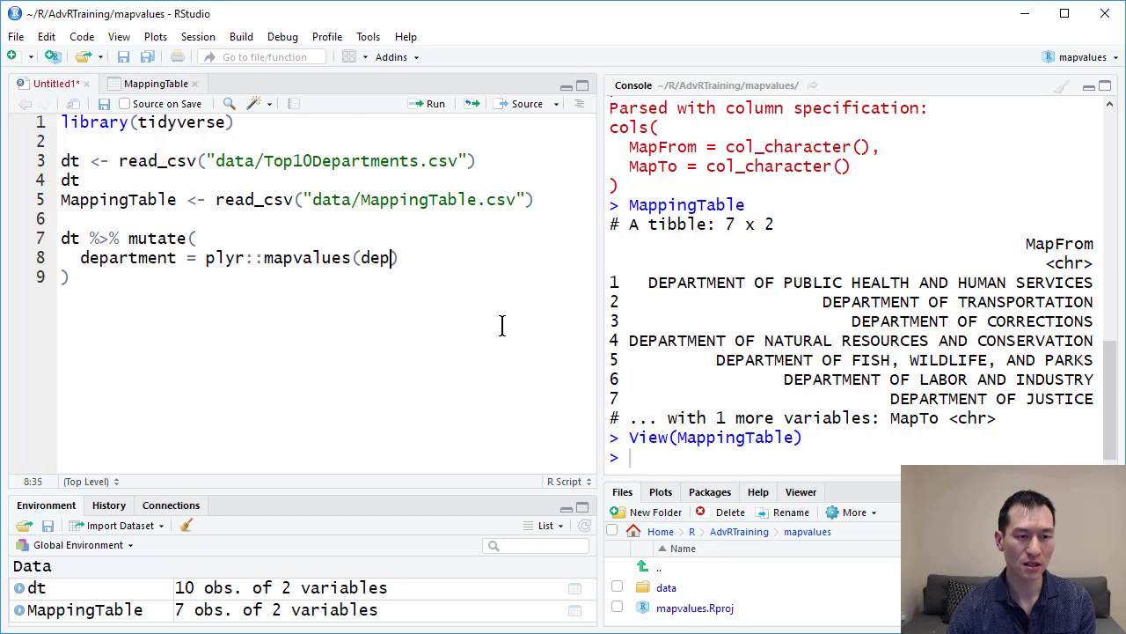
type("artment)")
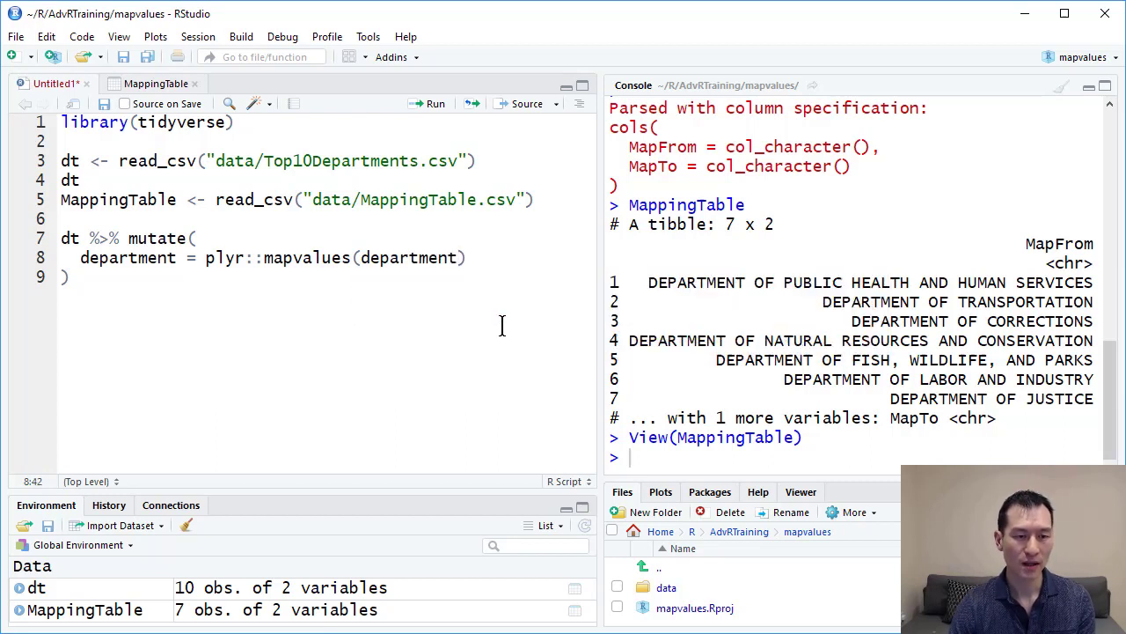
type(",")
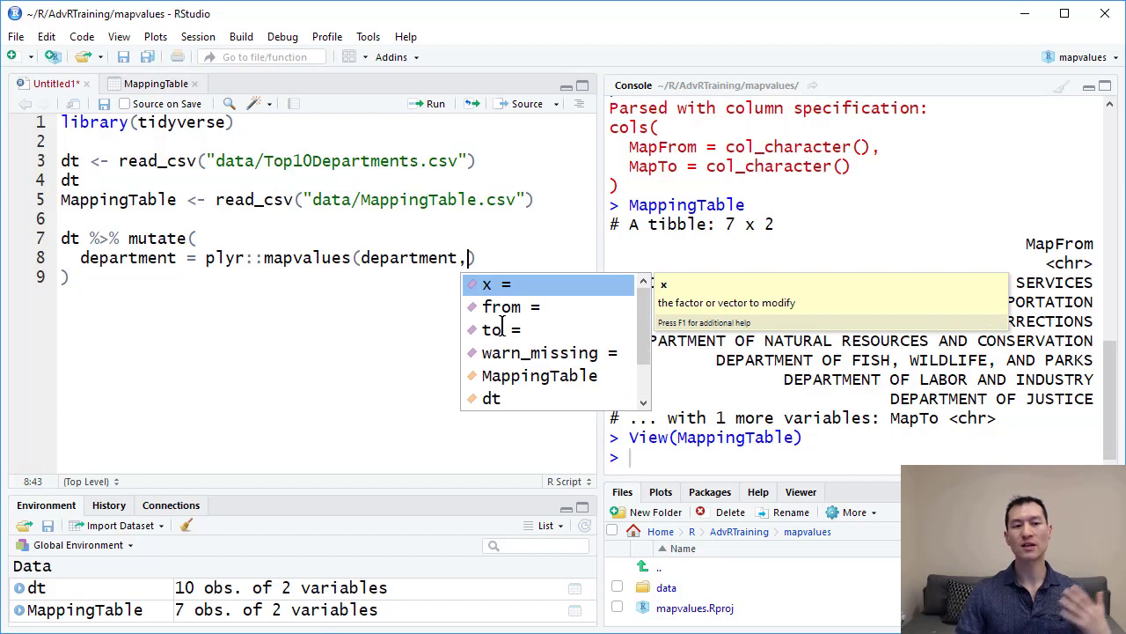
mouse_move(502, 306)
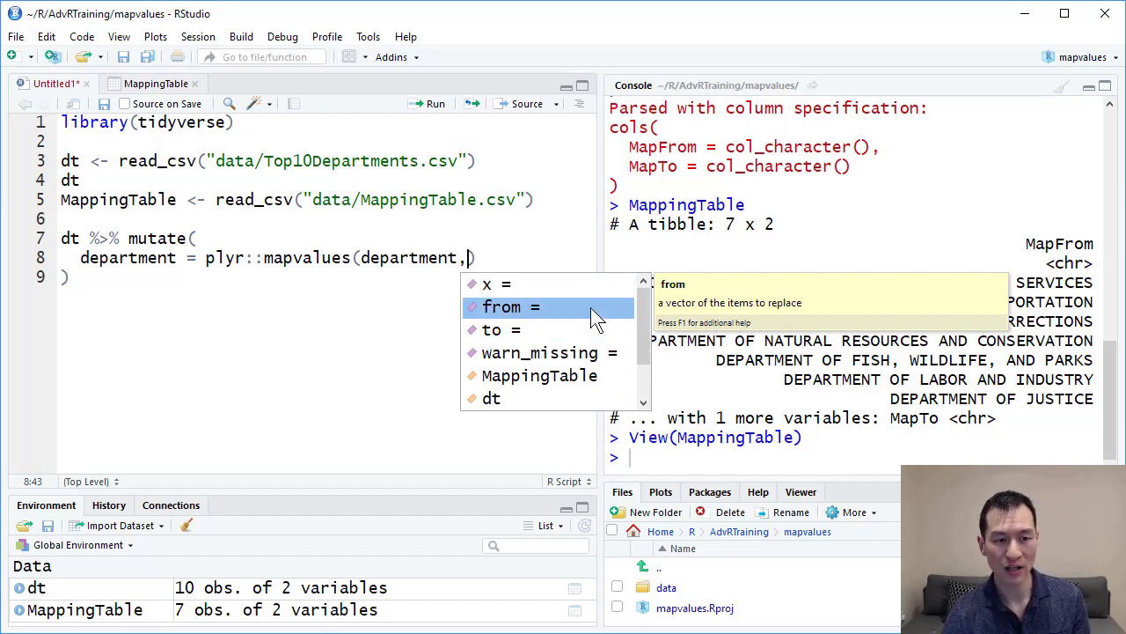
mouse_move(541, 352)
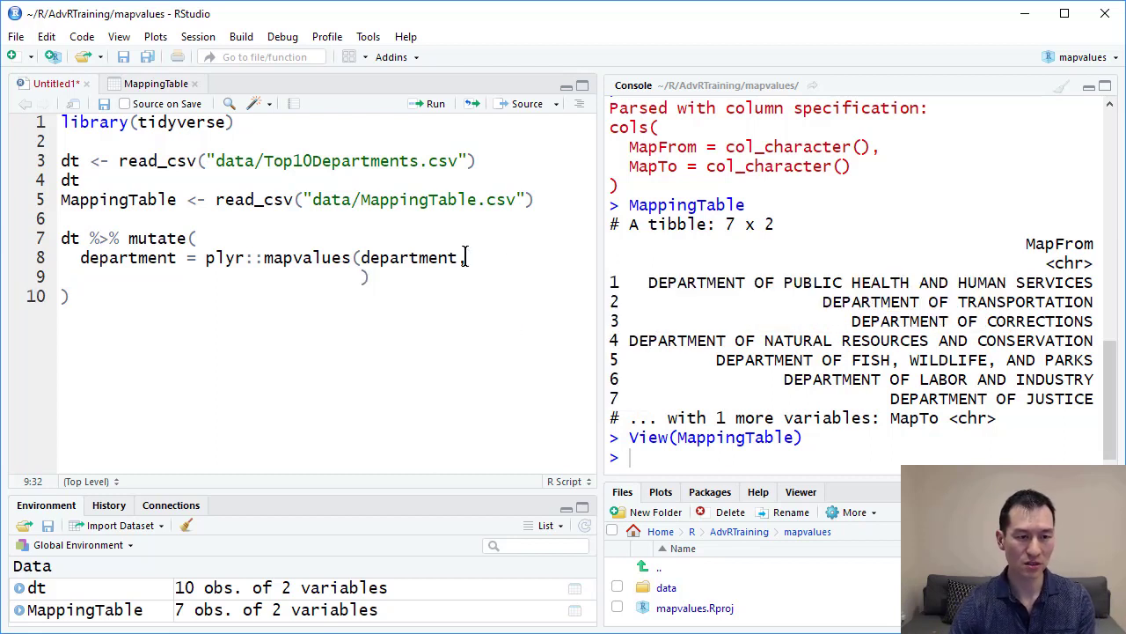
Add from=MappingTable$MapFrom on a new line as the second argument.
type("from=")
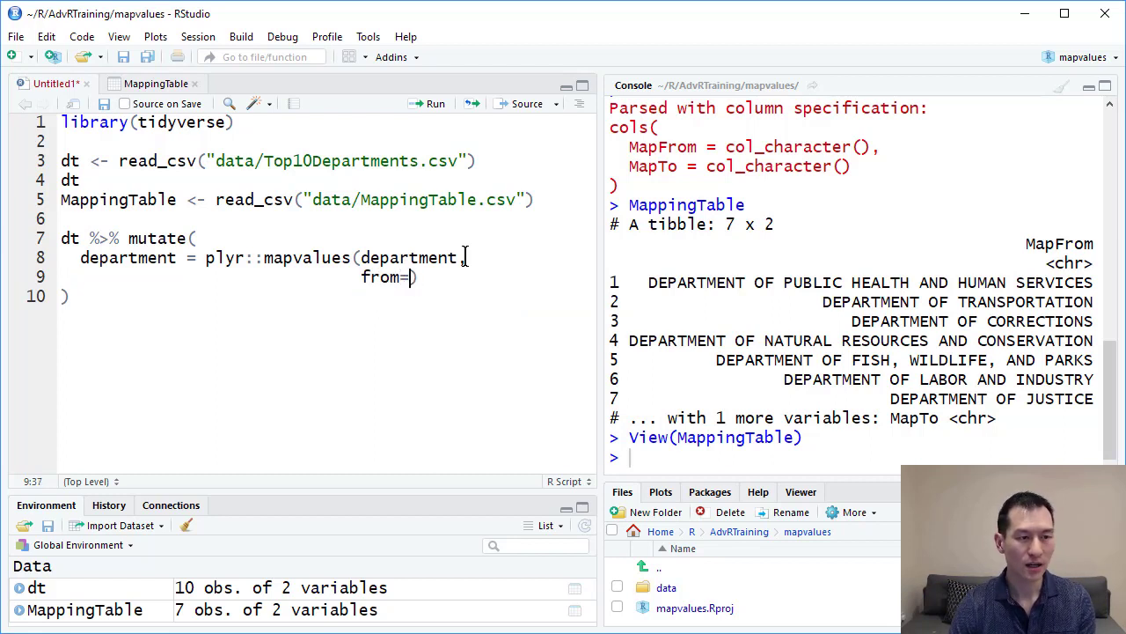
type("Mapp")
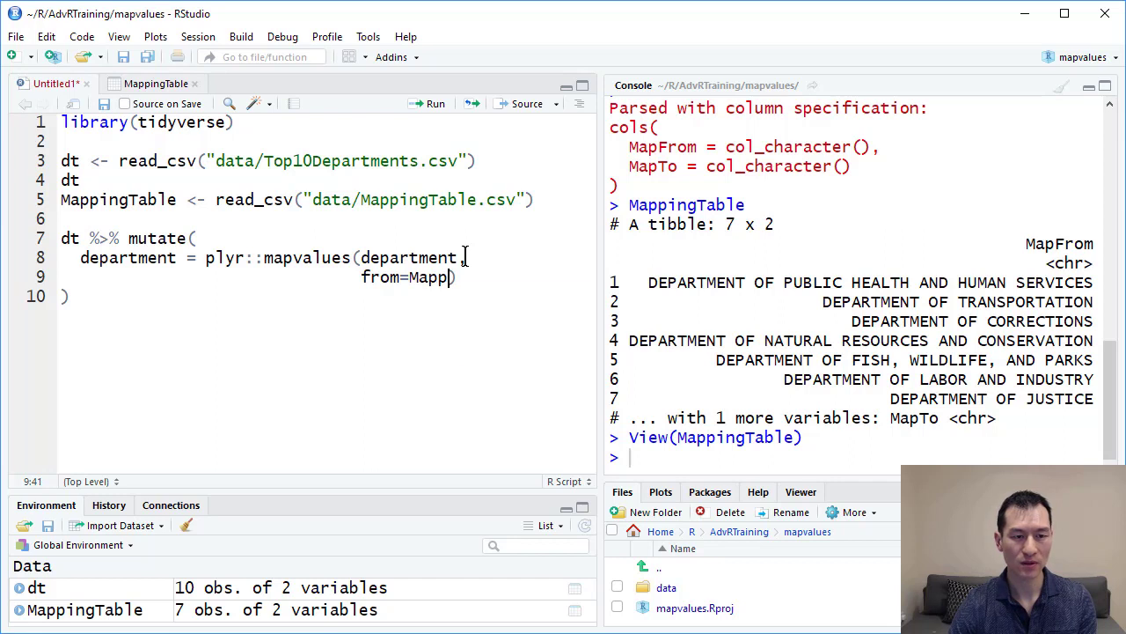
type("ingTable)")
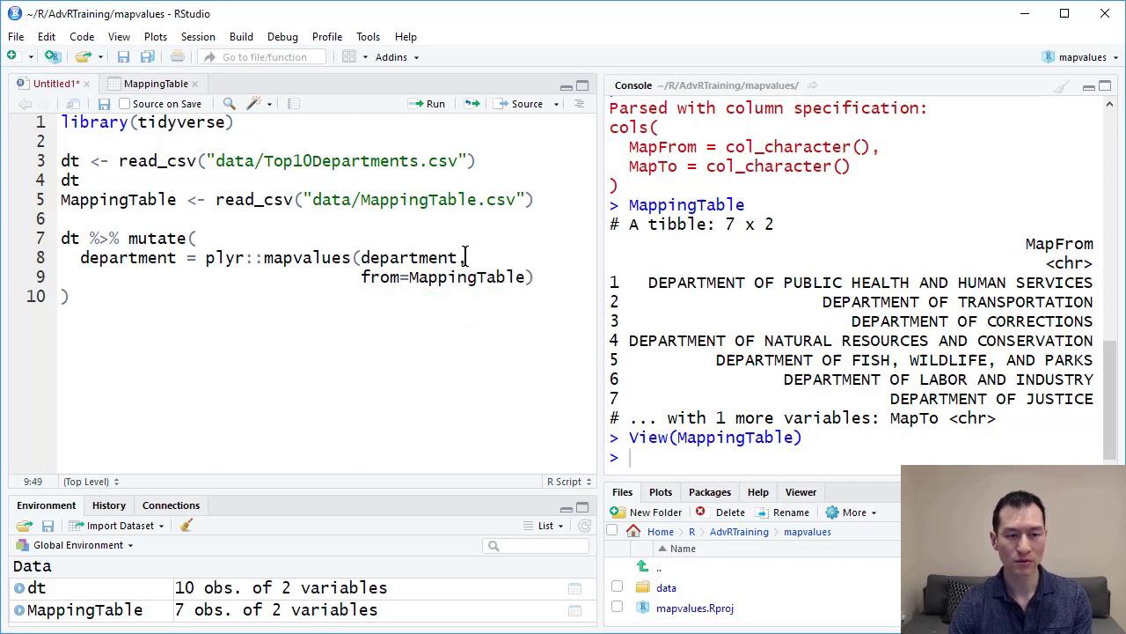
type("$MapFrom")
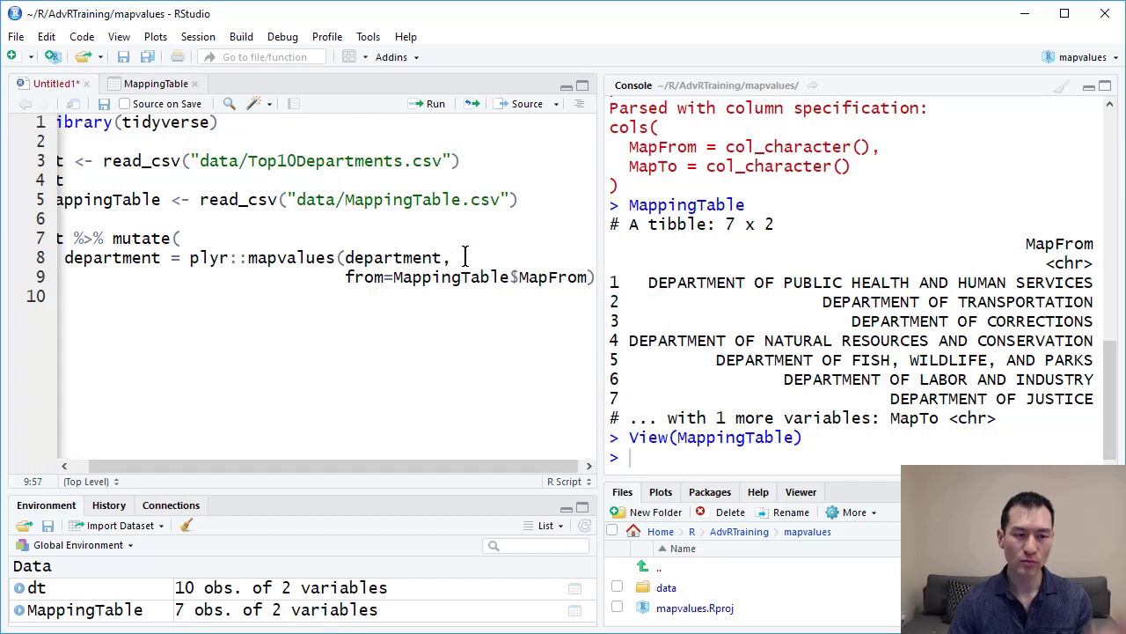
Run MappingTable$MapFrom alone to list its seven department names.
double_click(553, 276)
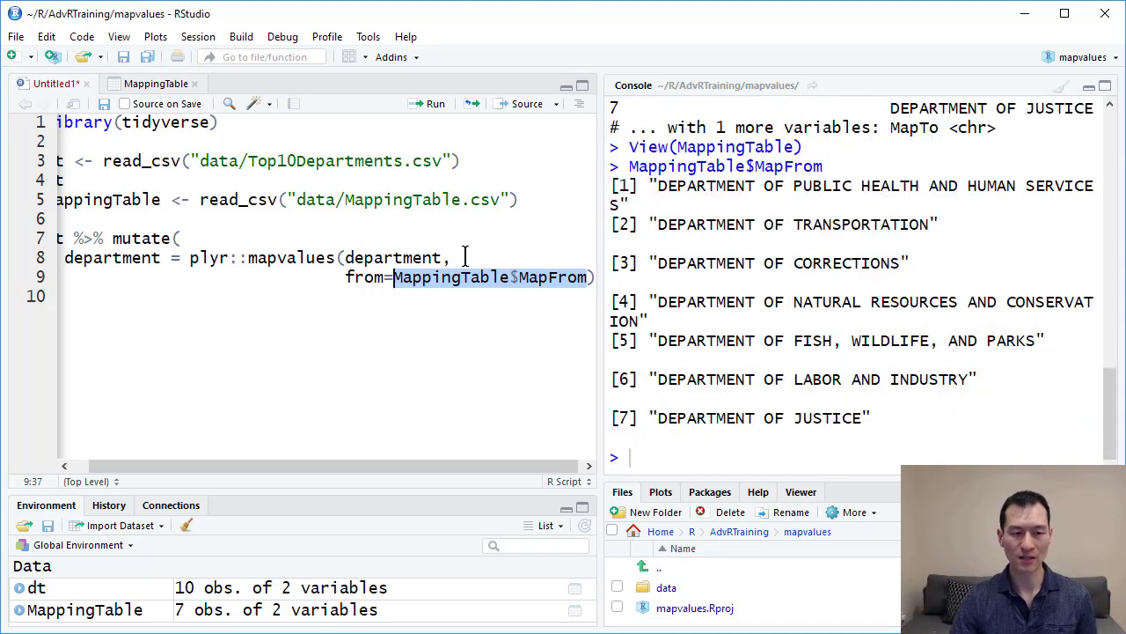
mouse_move(682, 174)
type(",")
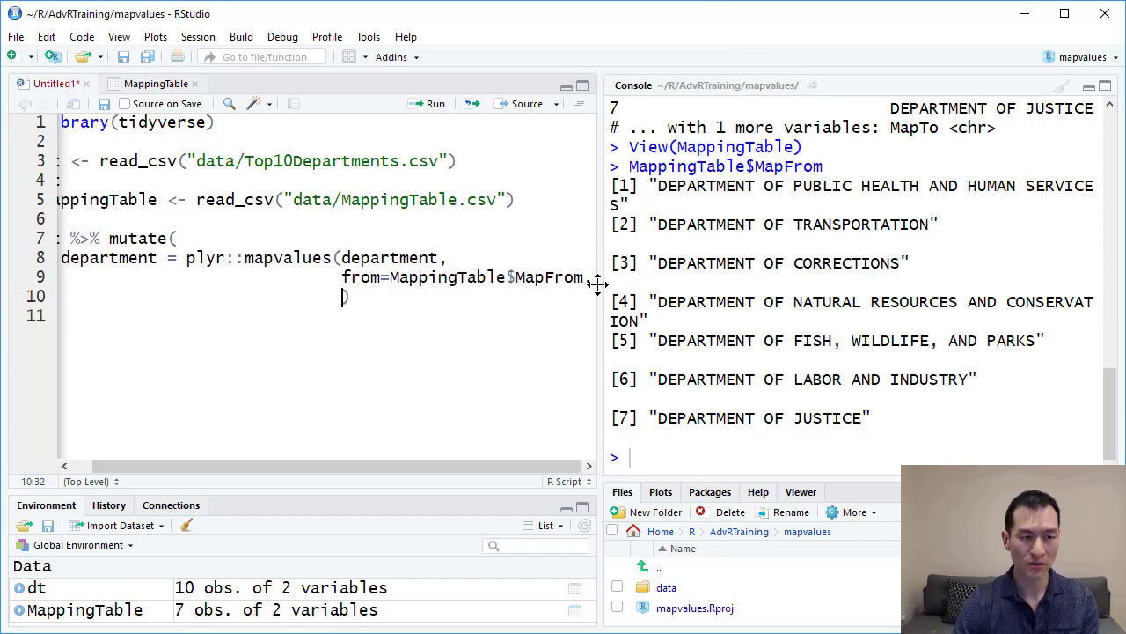
Add to=MappingTable$MapTo and run the pipeline, showing the remapped 10-row tibble.
type("to=")
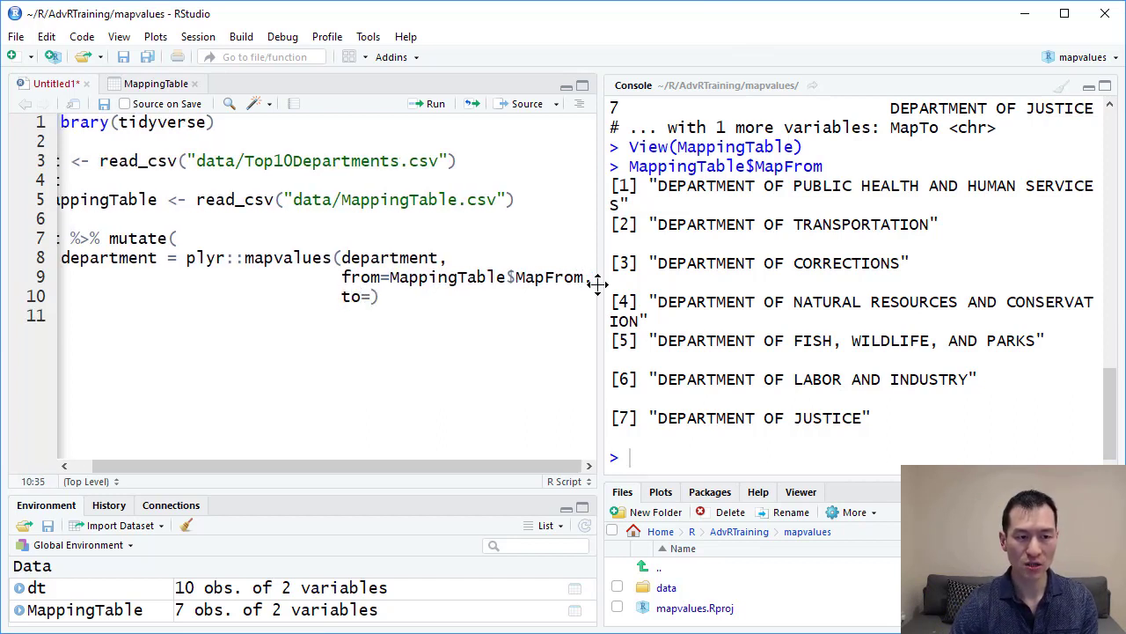
type("m")
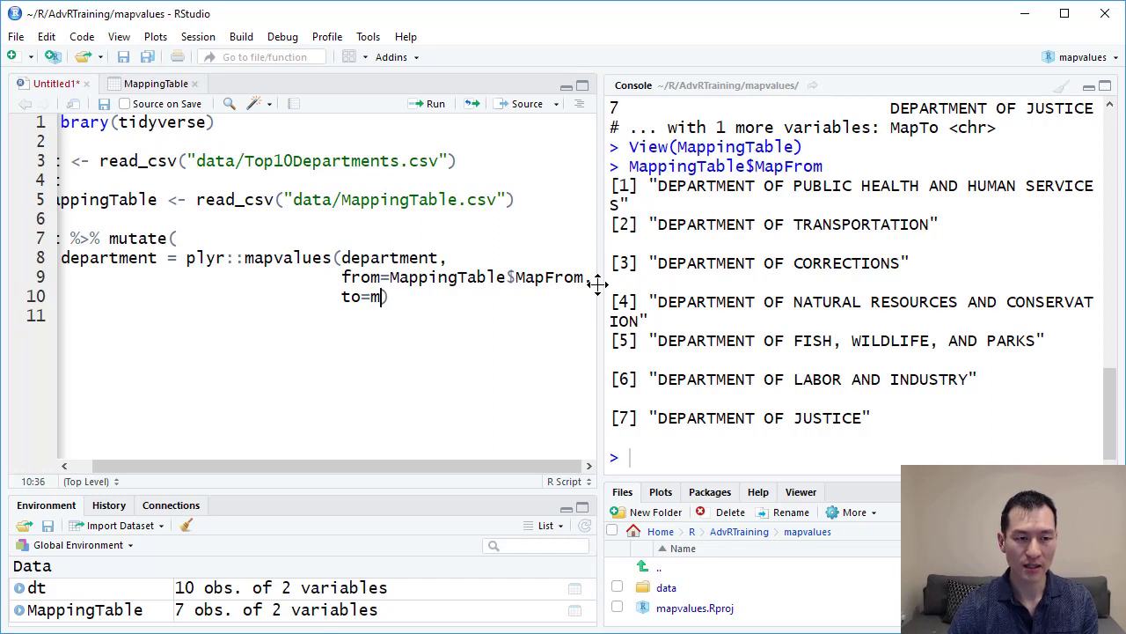
type("appingTable$MapTo")
left_click(326, 315)
type(")")
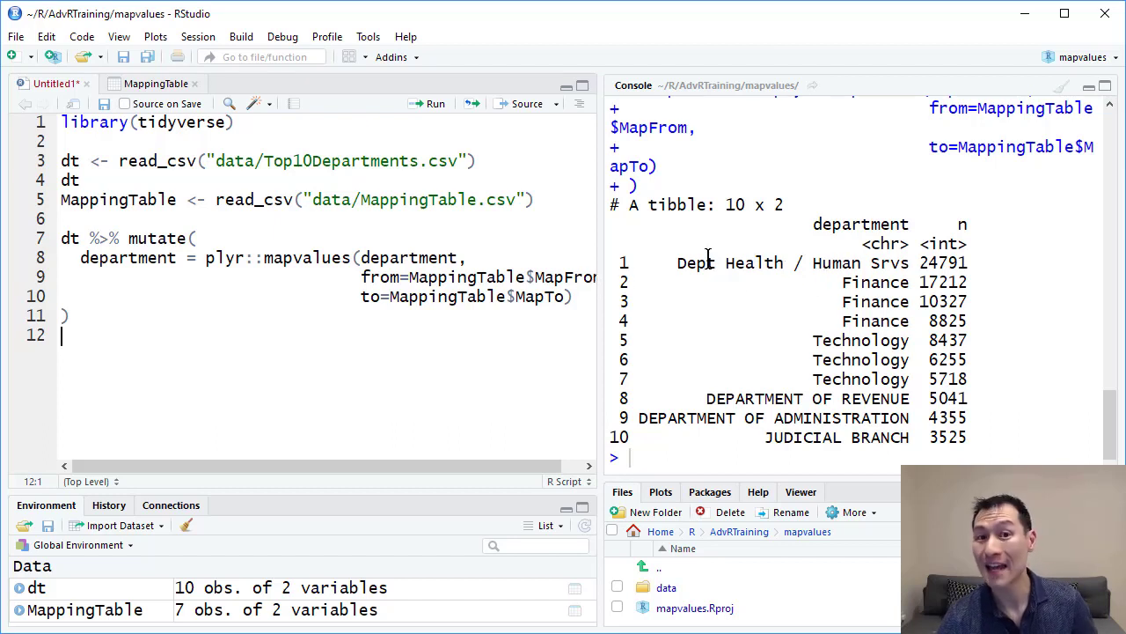
double_click(753, 262)
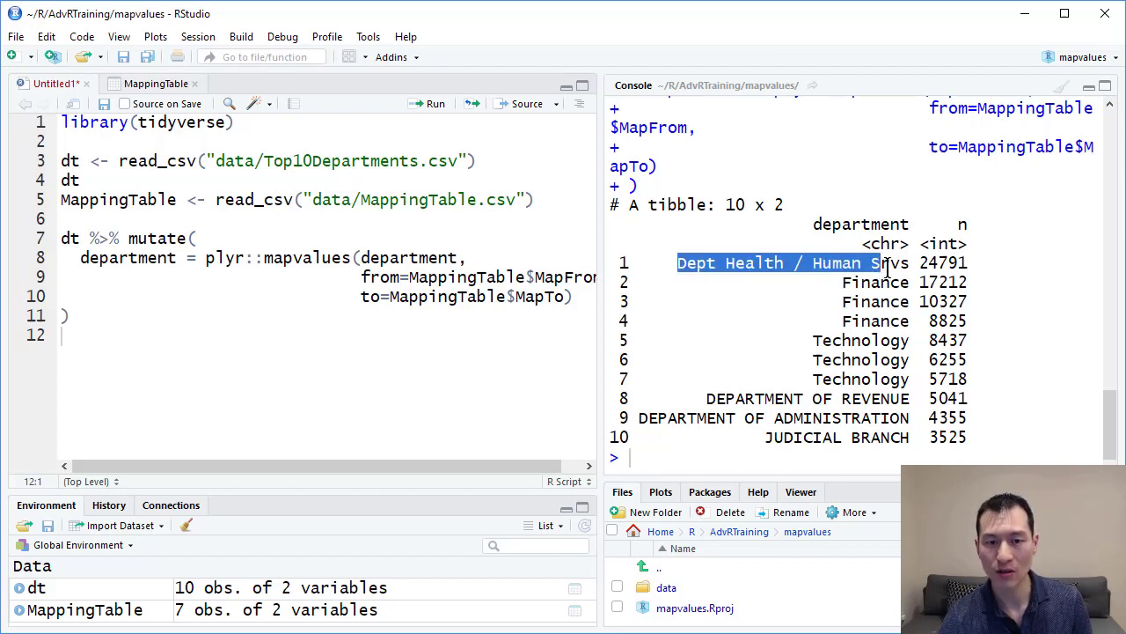